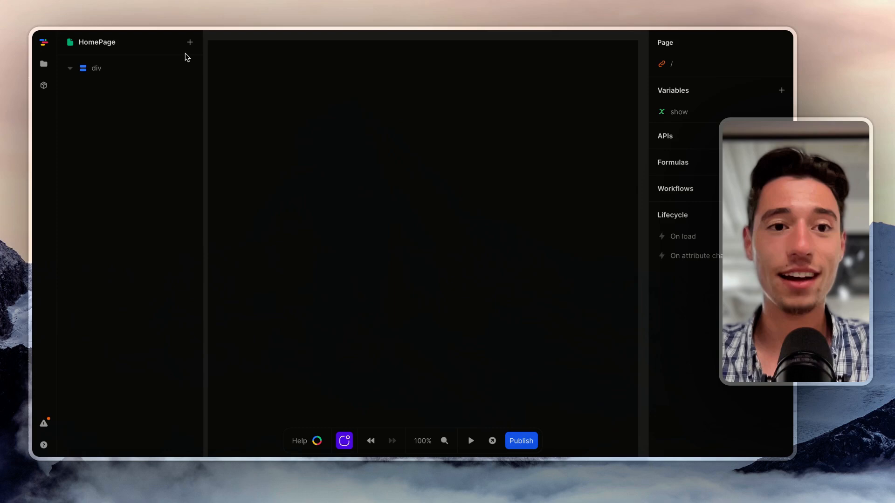
- Add a Div, an Input inside it, and a Heading 2 element inside that input
click(96, 68)
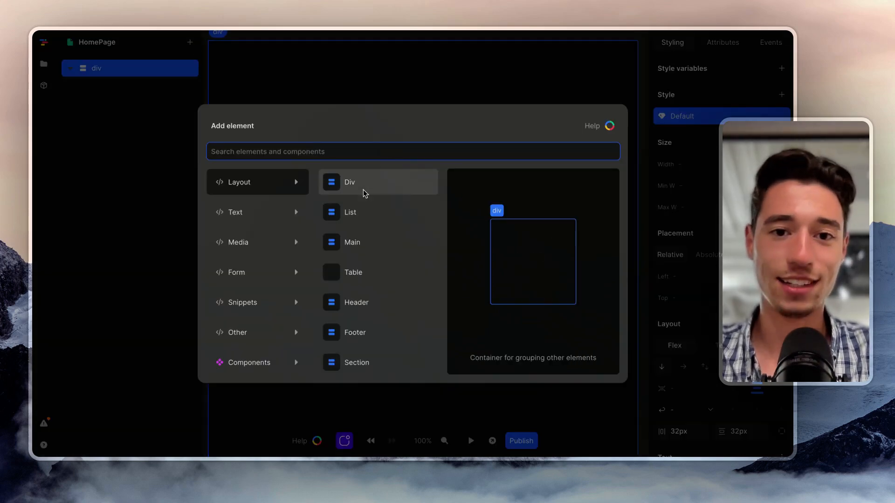
click(348, 182)
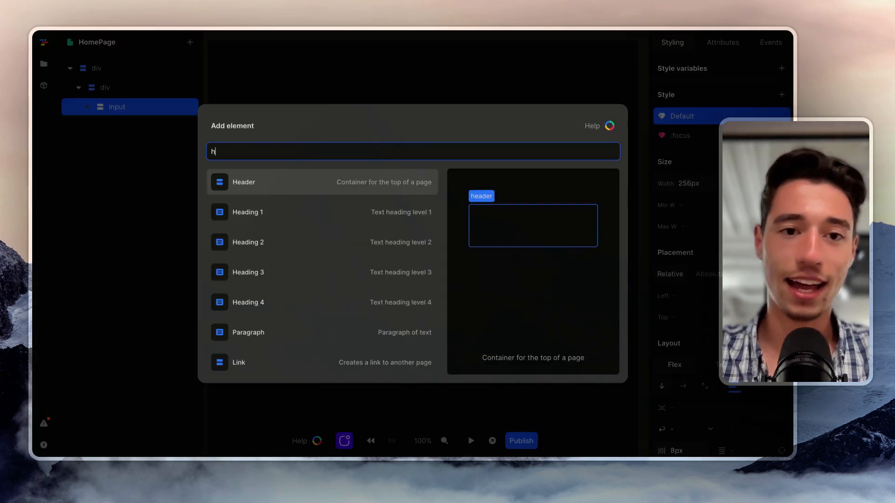
click(248, 242)
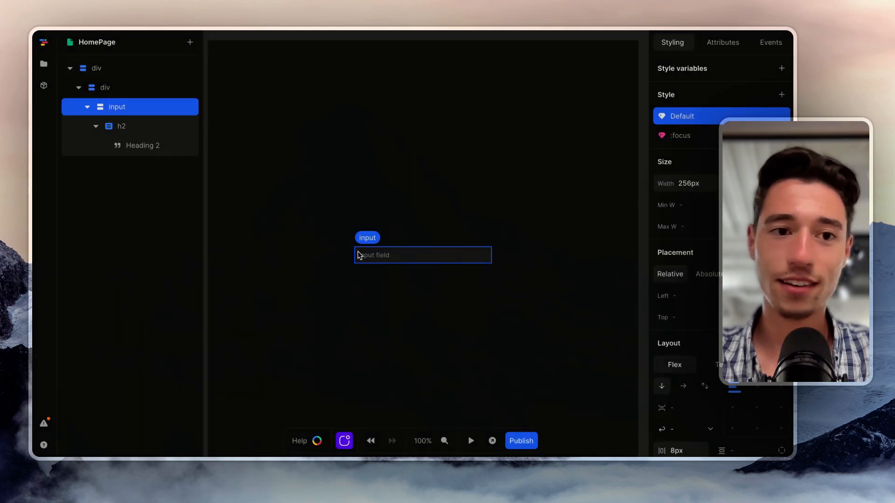
- Inspect the styling of the div, the input and the h2 heading
click(96, 68)
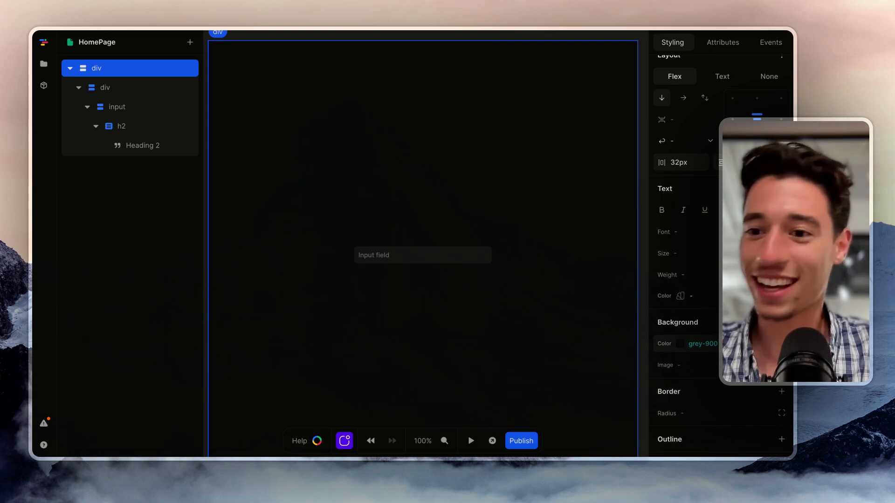
click(117, 106)
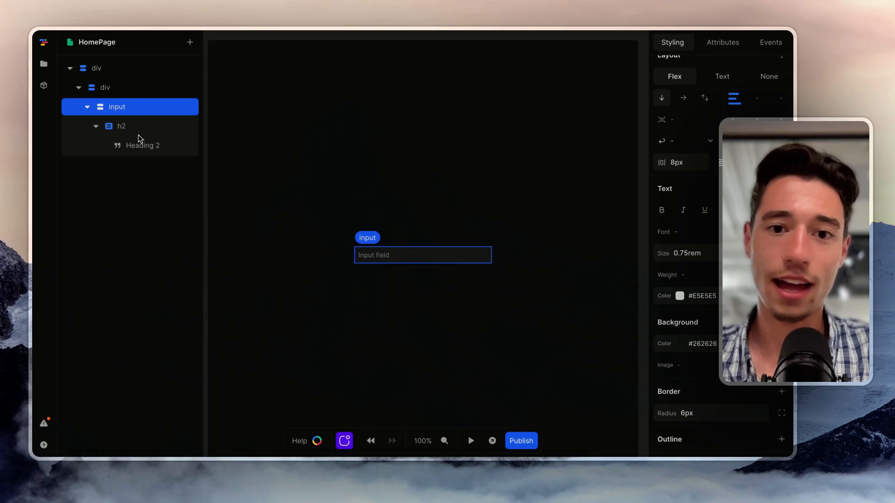
click(121, 126)
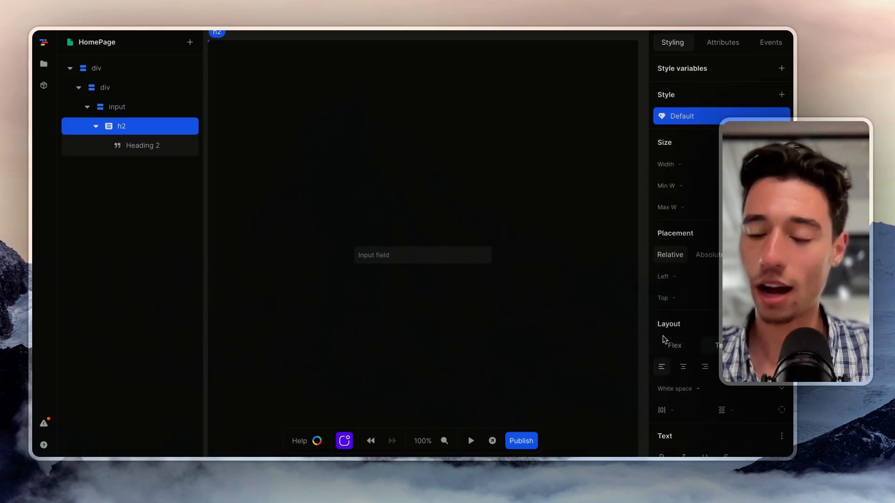
click(672, 410)
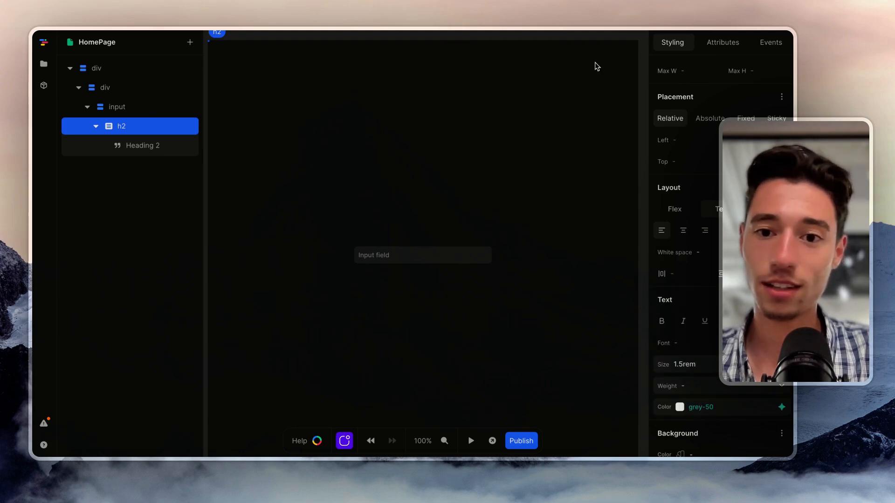
- Drag the Heading 2 node out of the input so it sits above the field
click(142, 146)
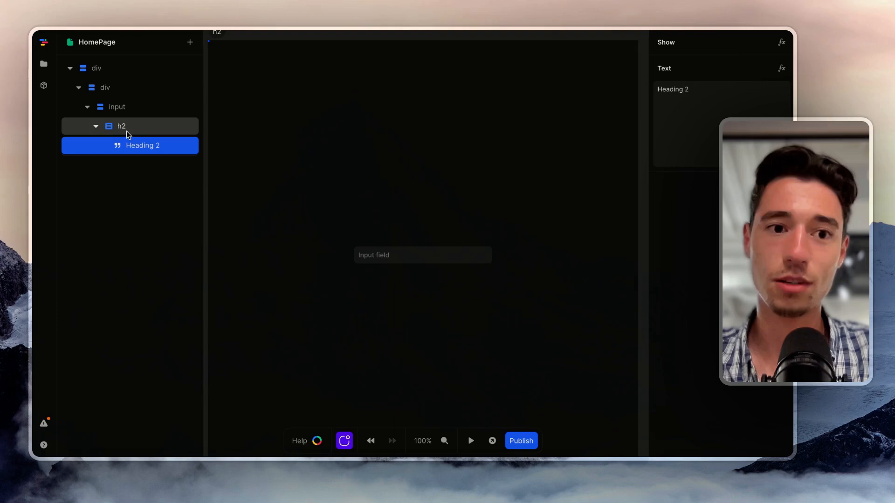
click(122, 126)
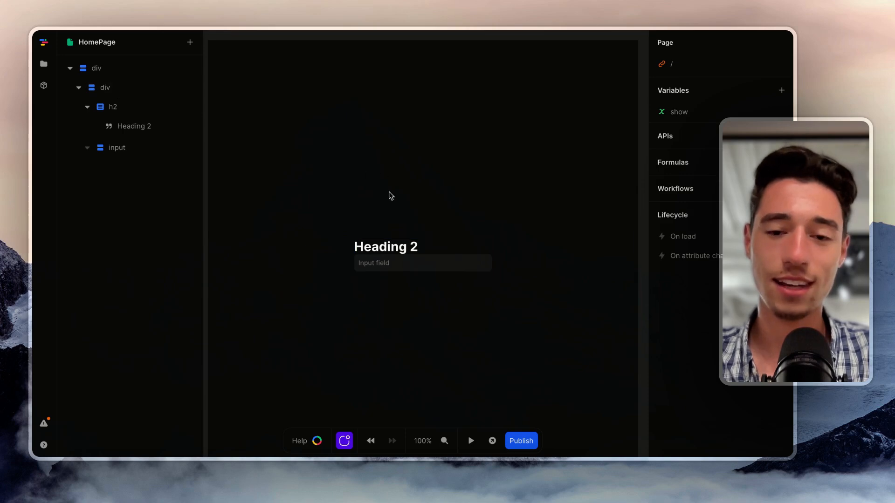
click(132, 126)
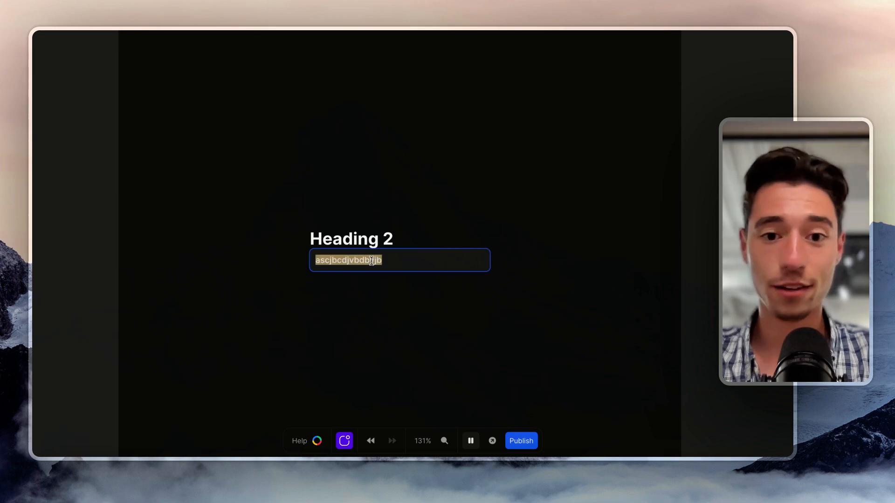
text(1234567890)
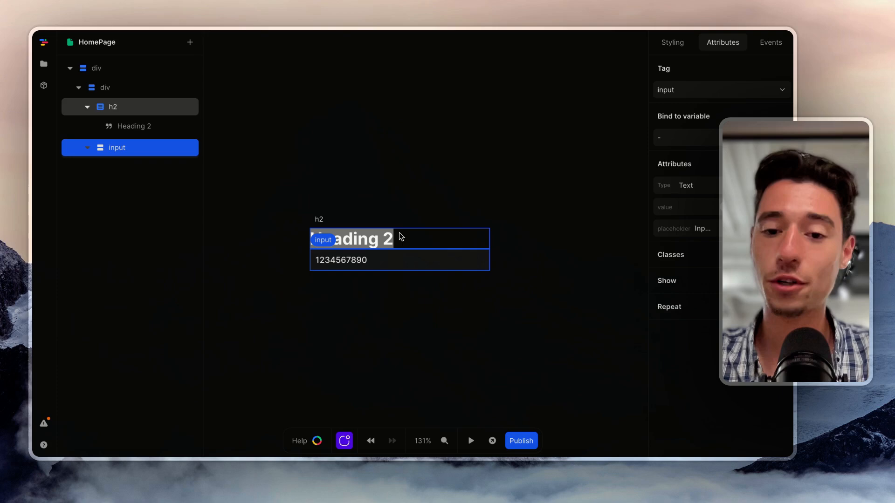
click(470, 441)
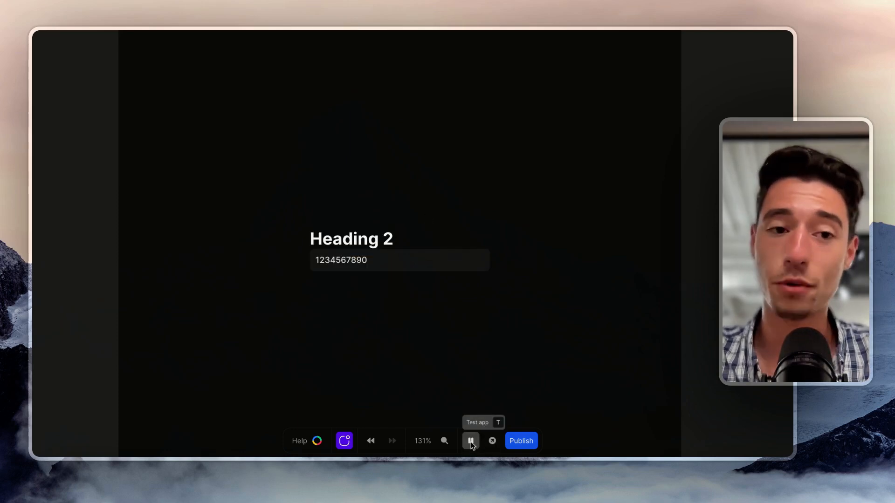
click(469, 441)
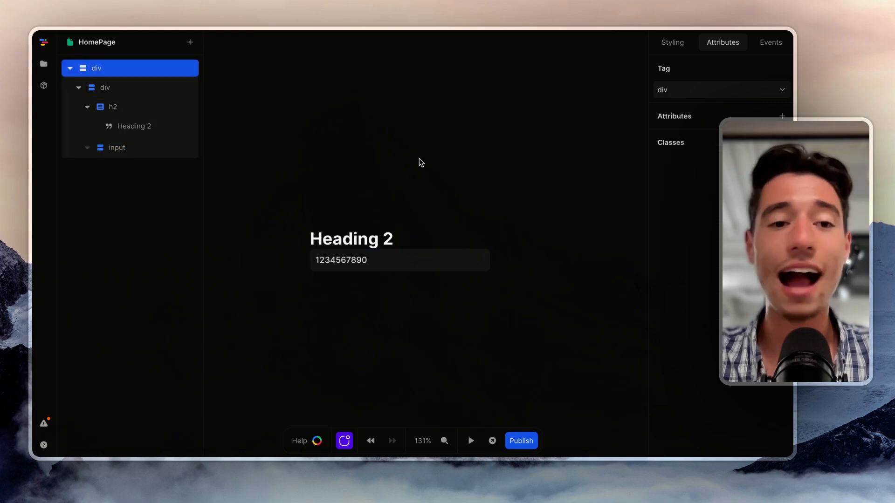
click(116, 148)
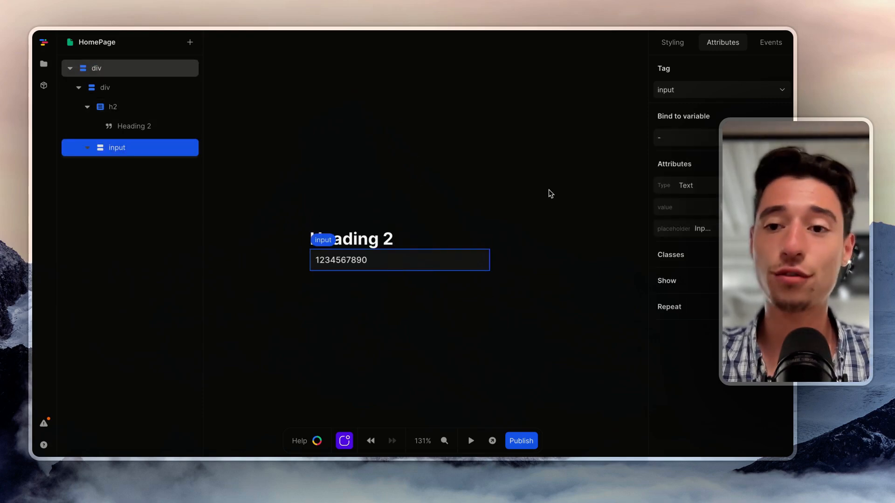
mouse_move(499, 190)
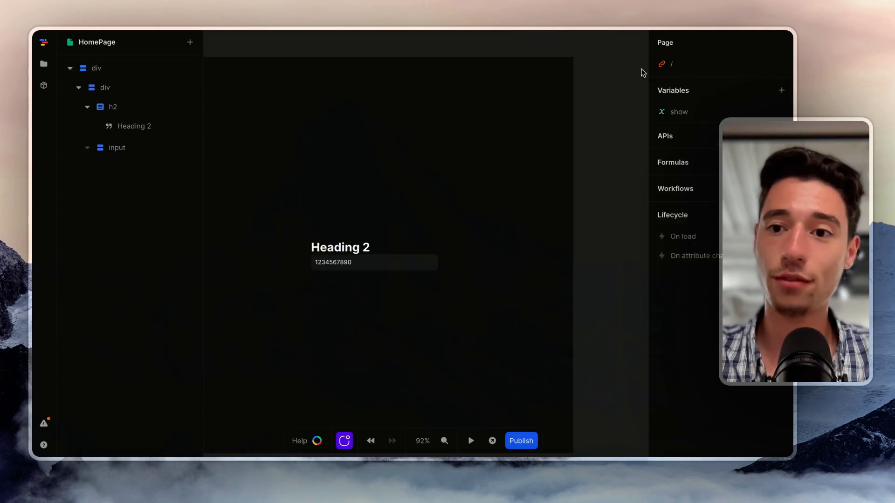
- Create a page variable 'input' set by an input event on the field
click(679, 111)
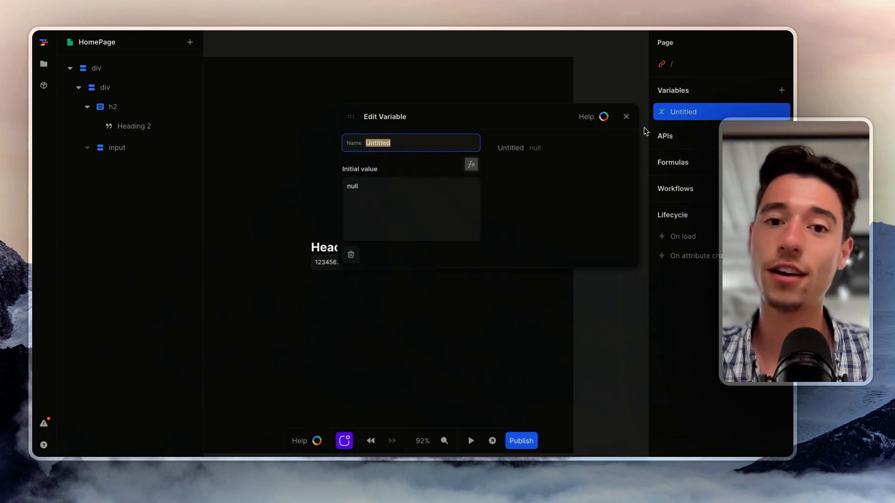
text(in)
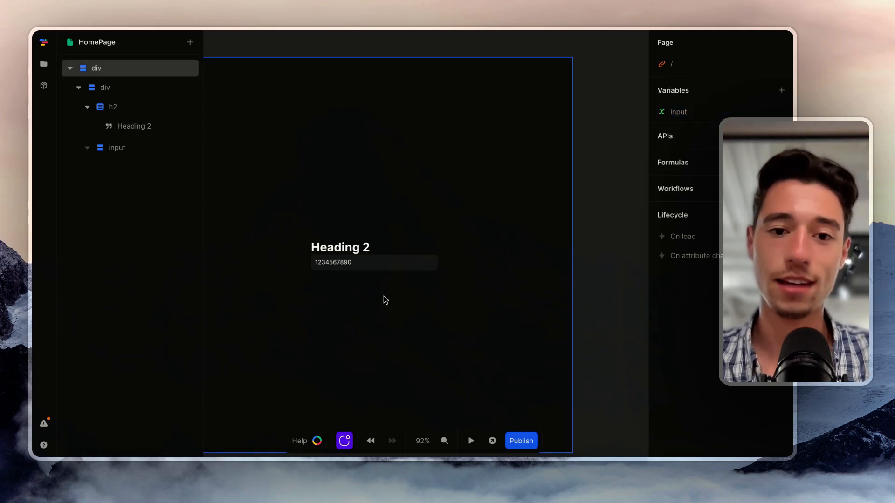
click(116, 147)
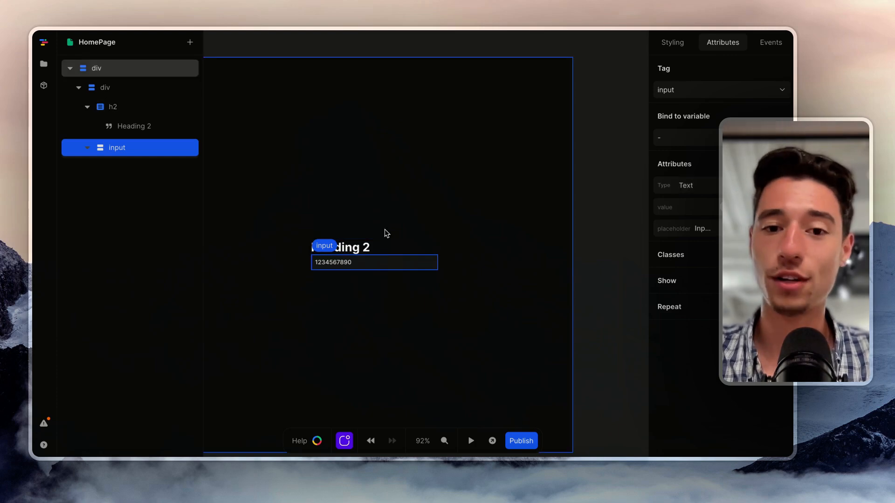
click(719, 138)
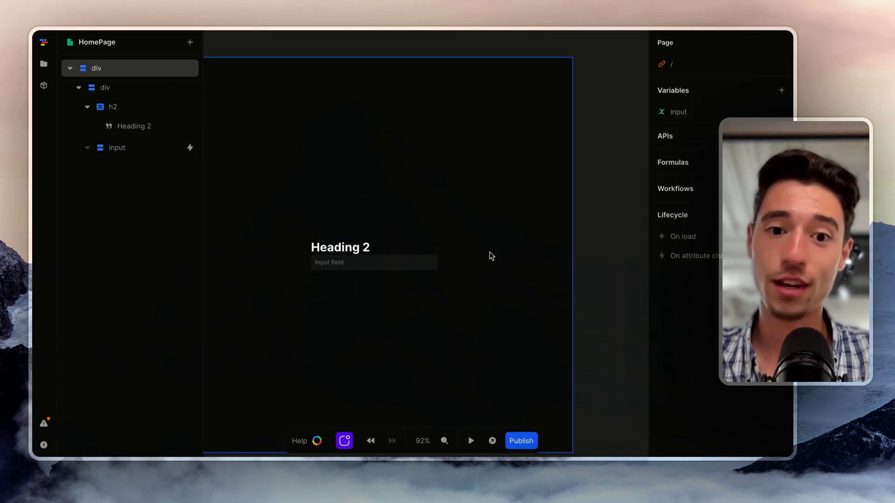
- Test-type NoCodeProCode.com and confirm the input variable holds it
click(470, 441)
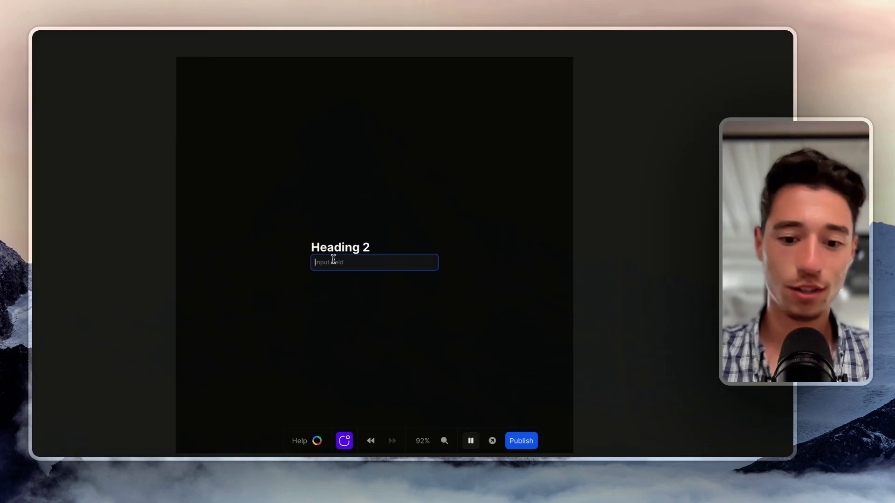
text(NoCodeProCode.com)
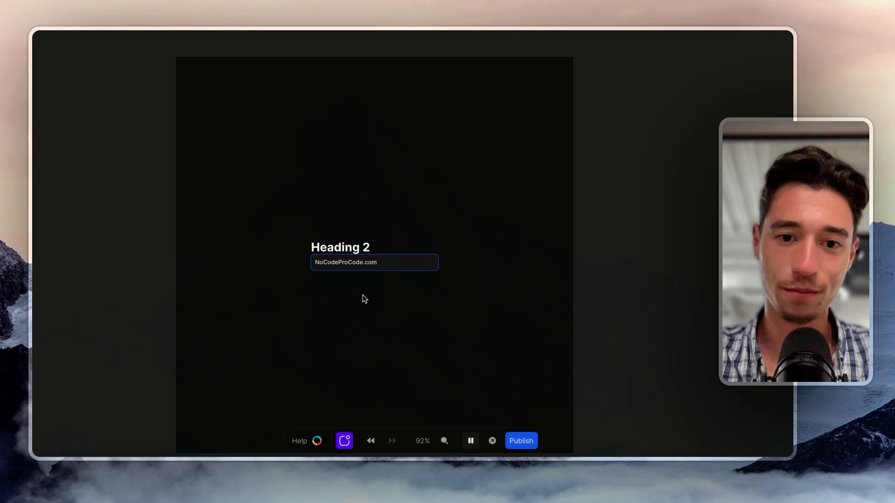
click(470, 441)
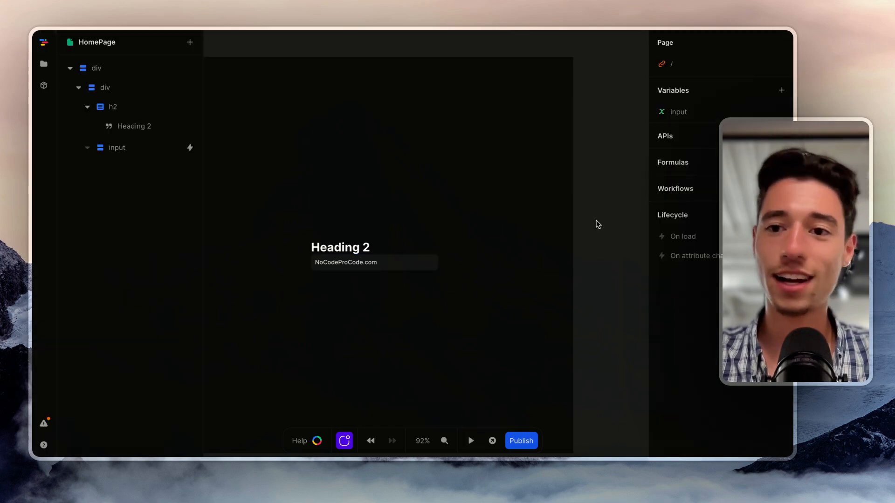
click(677, 111)
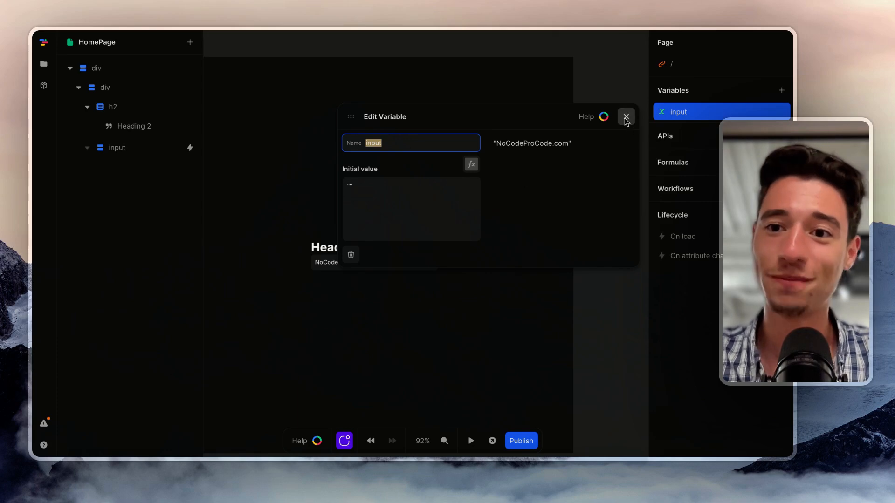
click(626, 118)
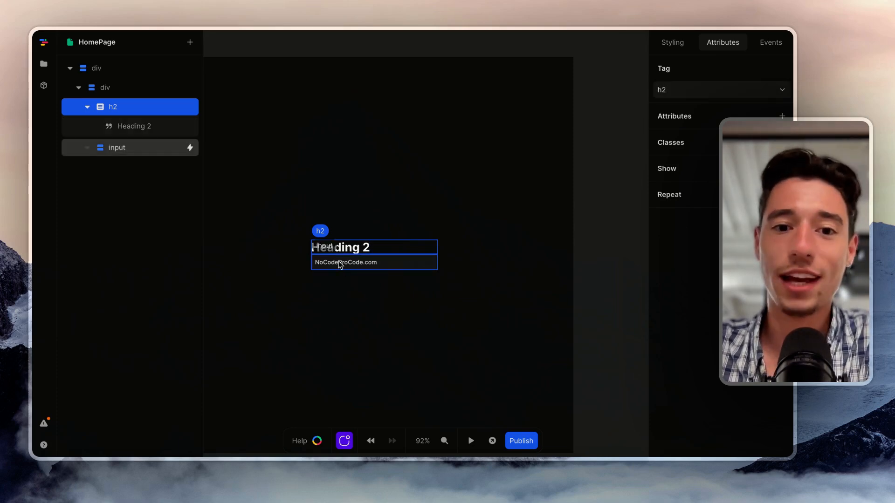
- Drive the heading text by a formula: input variable through Size, so it shows 17
click(134, 126)
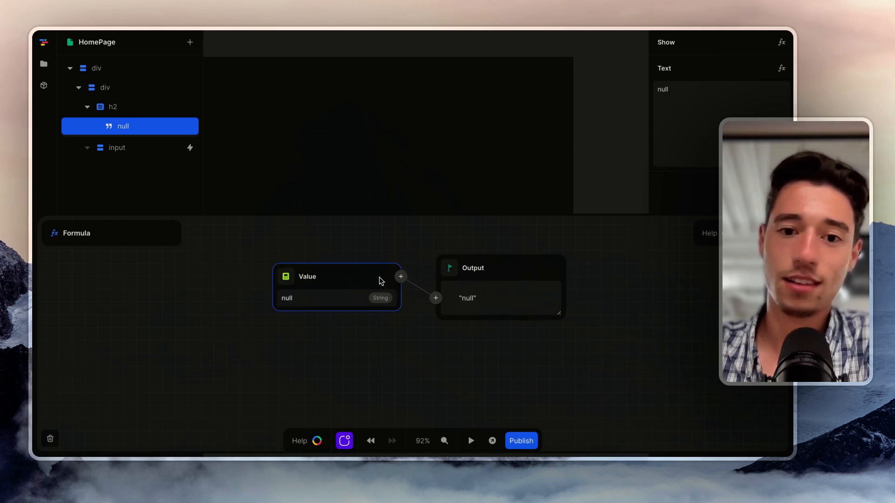
click(401, 277)
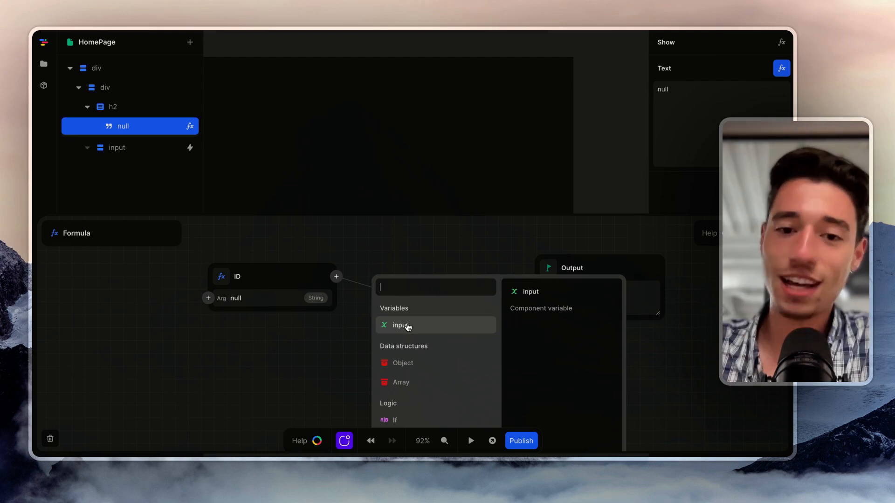
click(400, 325)
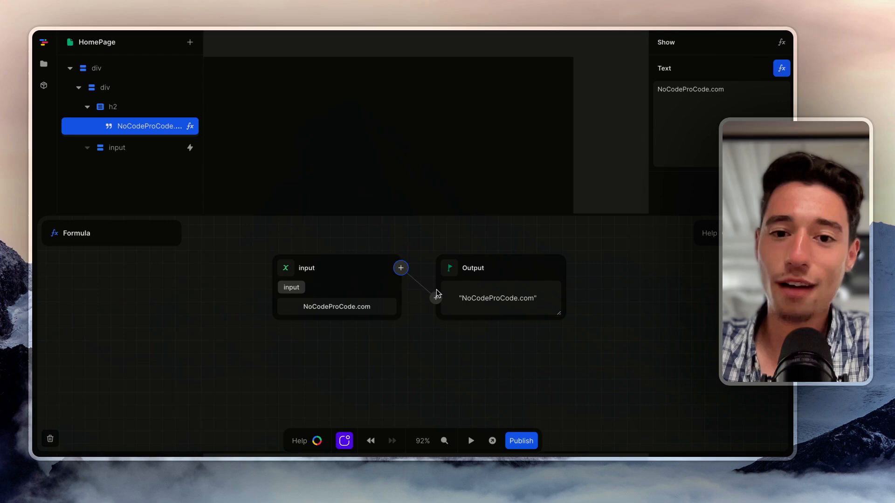
click(400, 268)
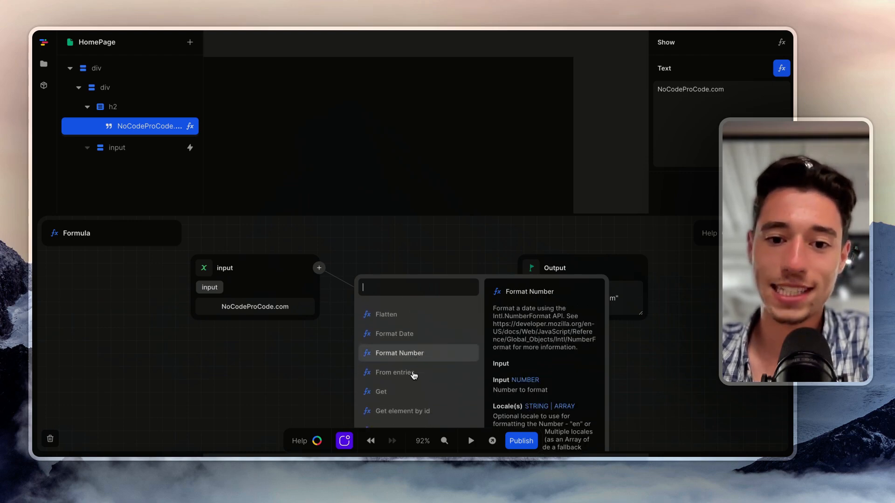
scroll(down, 3)
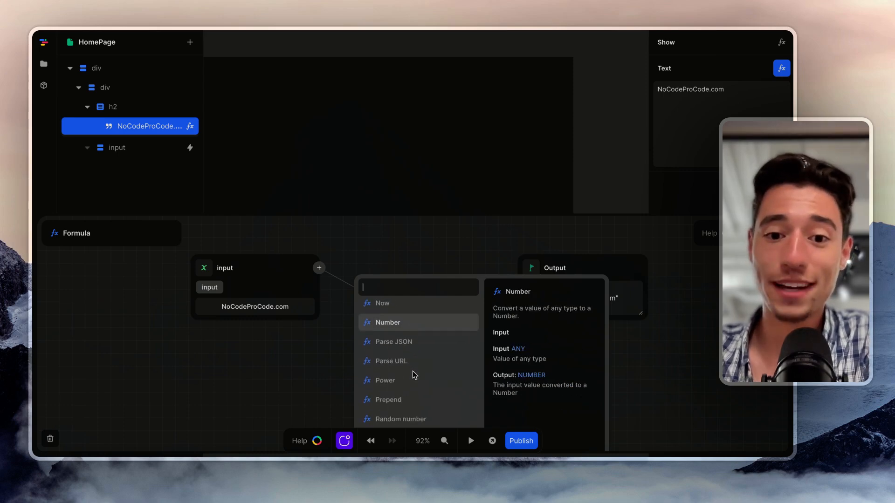
text(s)
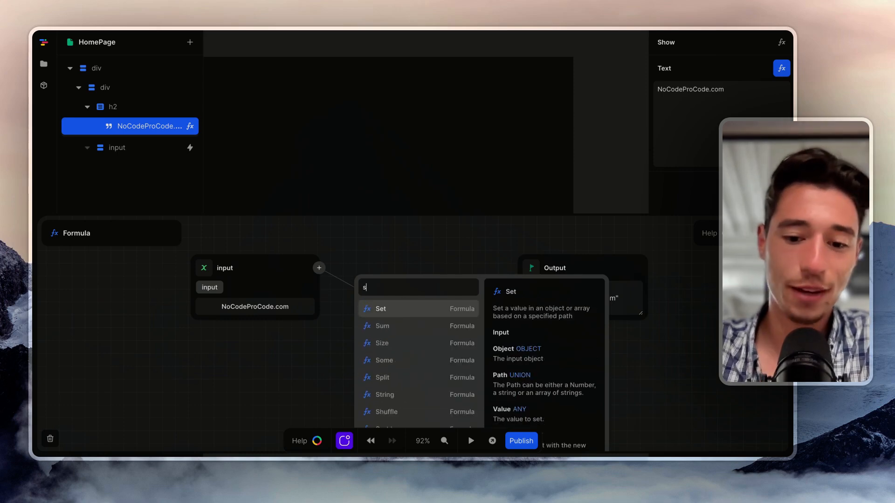
click(381, 344)
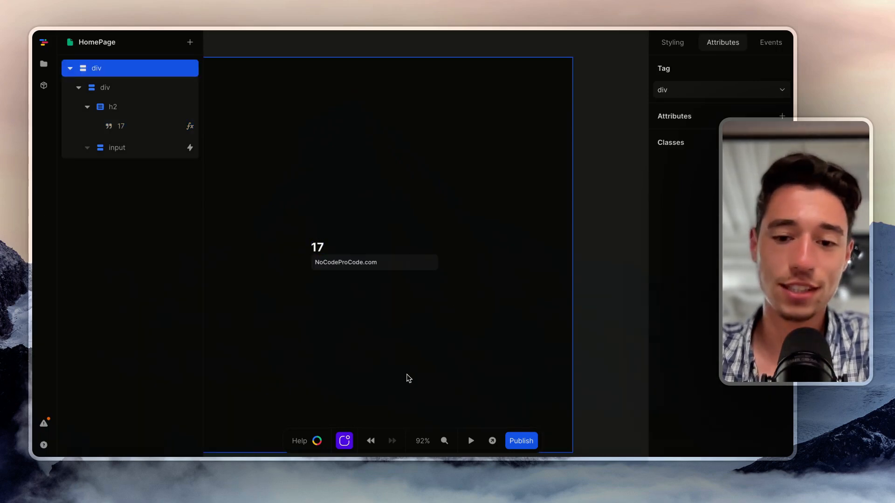
- Set the inner div to flex row with a 32px gap and start the live preview
click(113, 106)
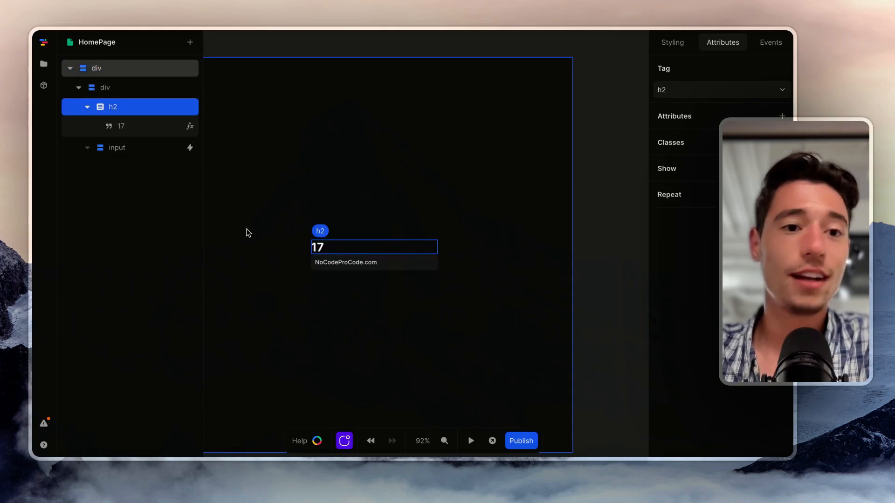
click(106, 88)
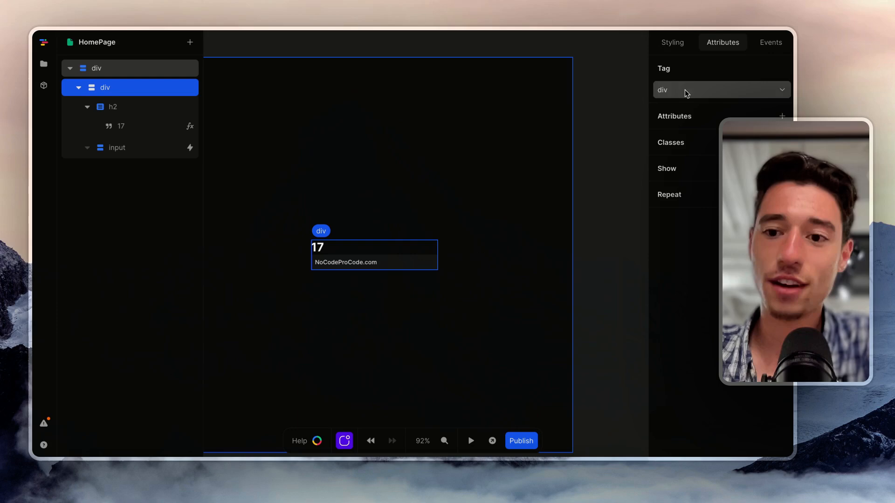
click(672, 42)
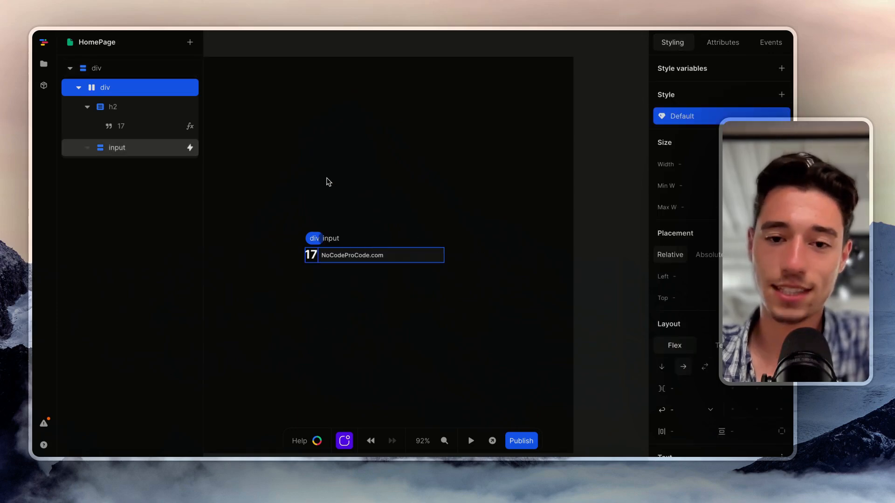
scroll(down, 3)
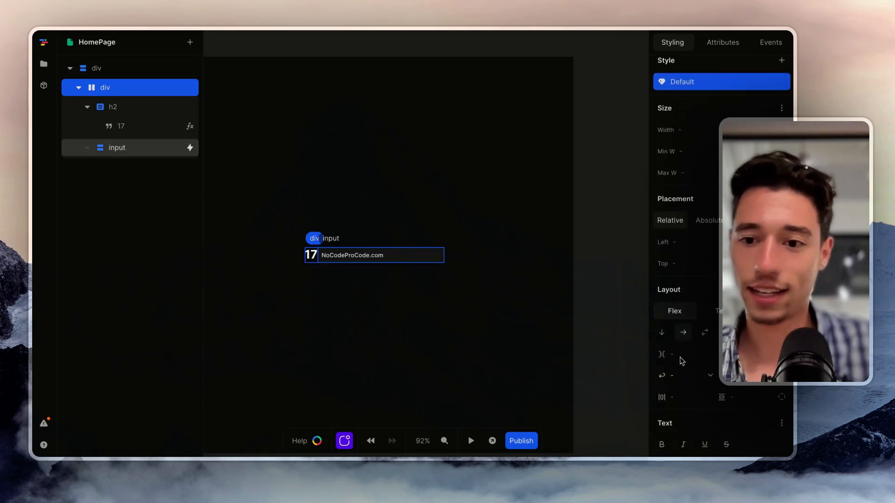
text(1)
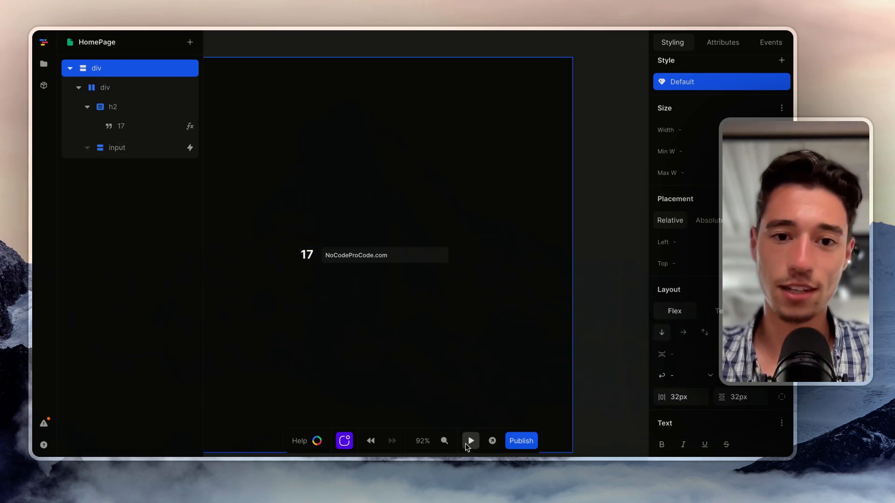
click(470, 441)
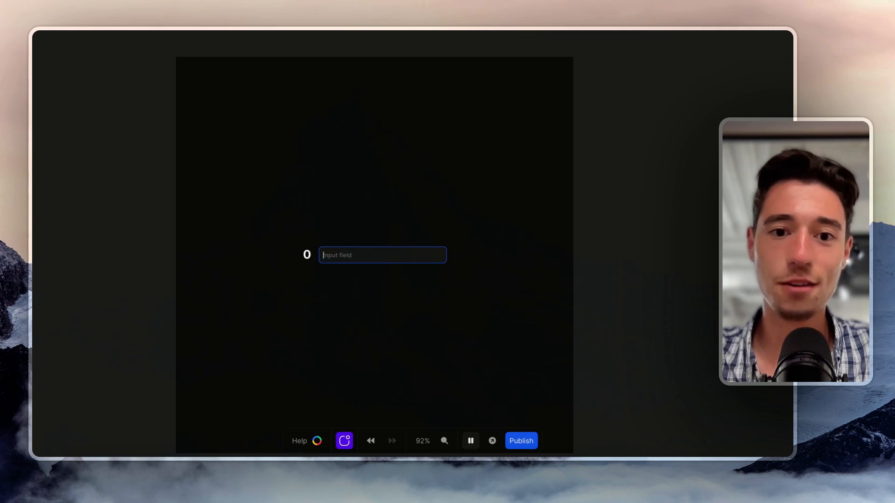
- Type several test strings and watch the count update, ending at 14 characters
text(njcndjcnejcnjevjndjnjdvjdnjvjd)
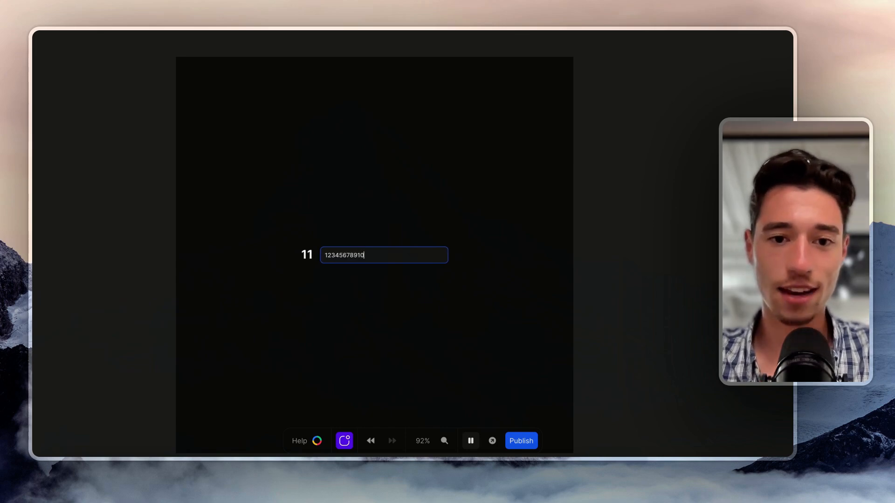
text(1112)
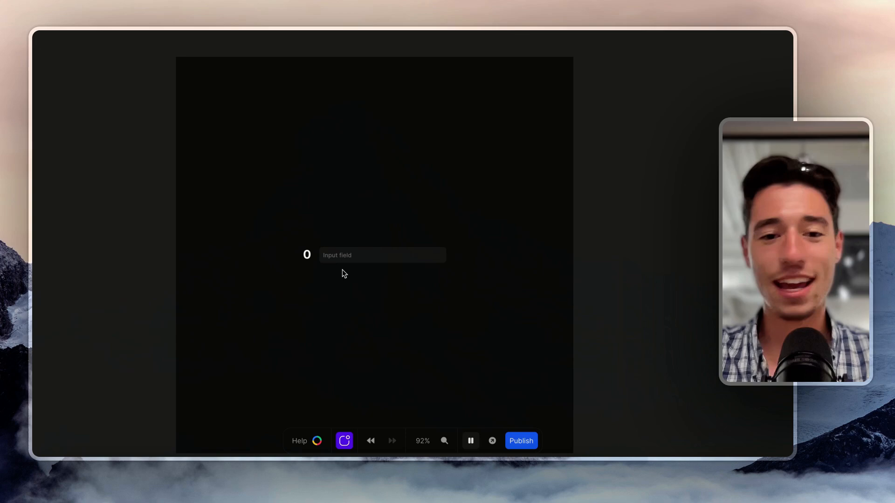
text(trtyuio;poikjh)
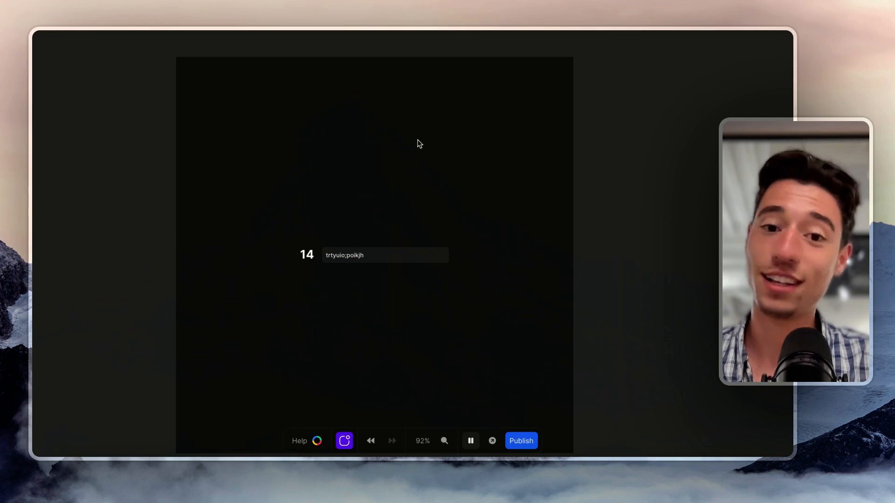
mouse_move(511, 247)
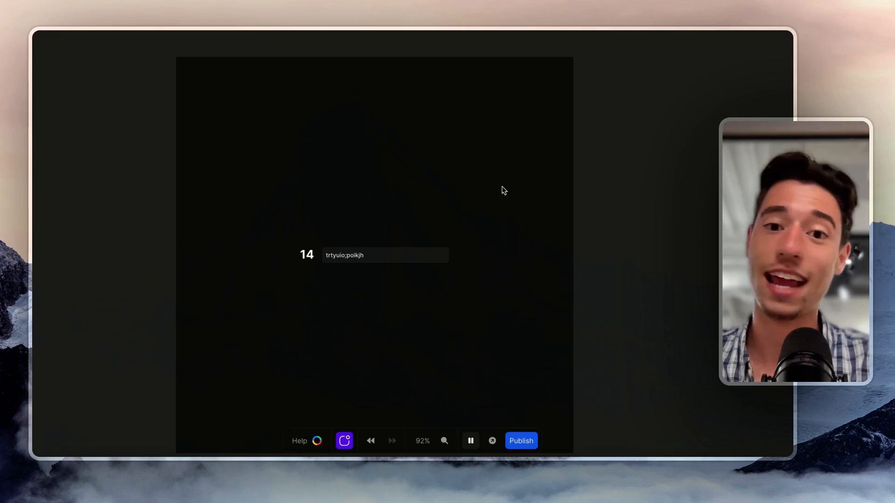
mouse_move(382, 205)
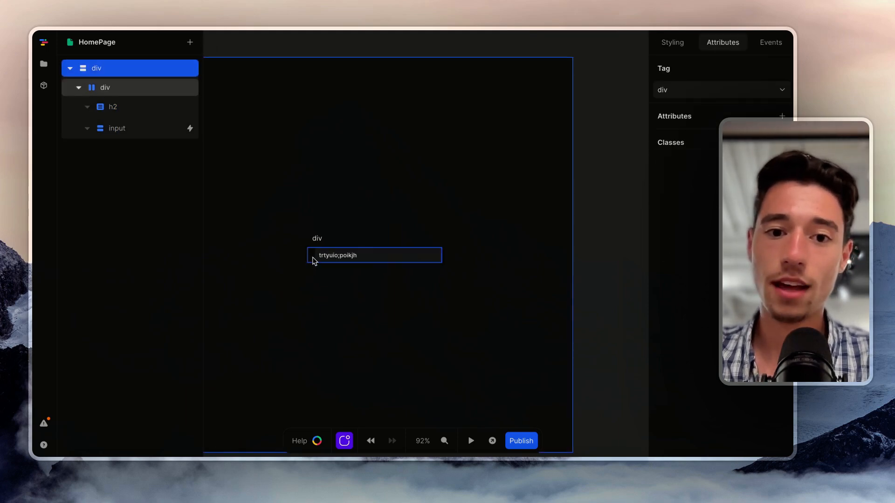
- Add a Button element beside the input and select it for editing
text(bu)
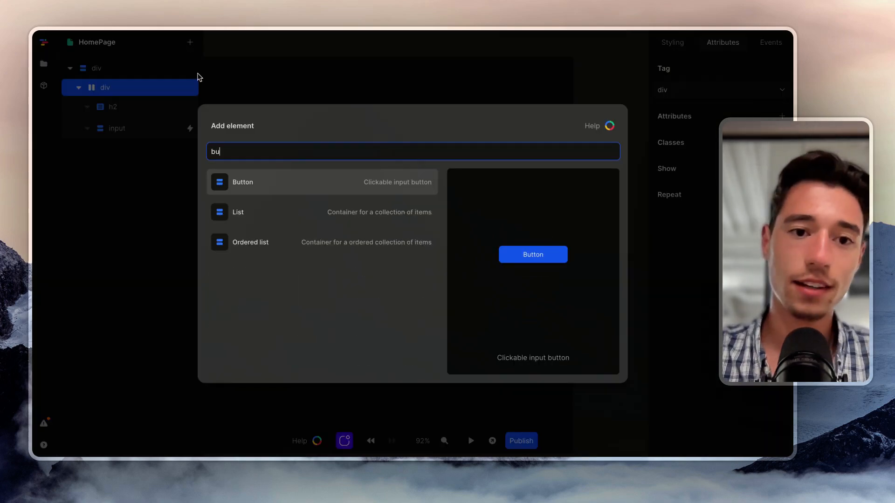
click(242, 182)
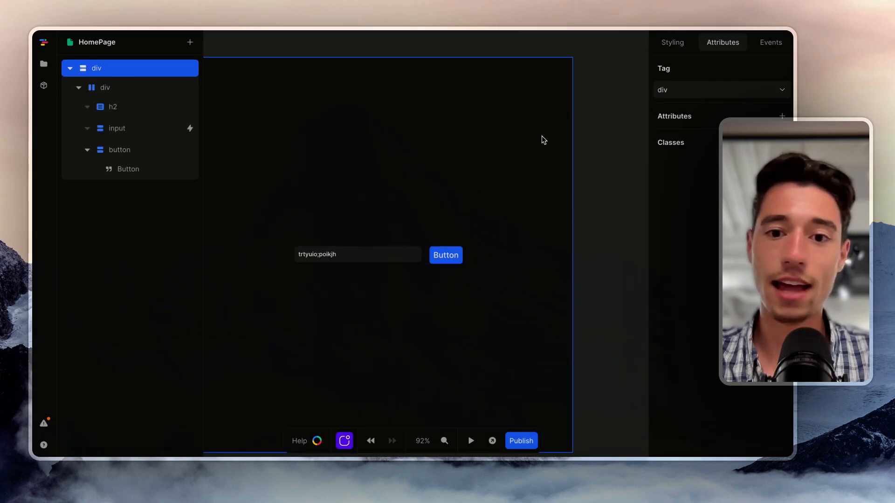
click(445, 256)
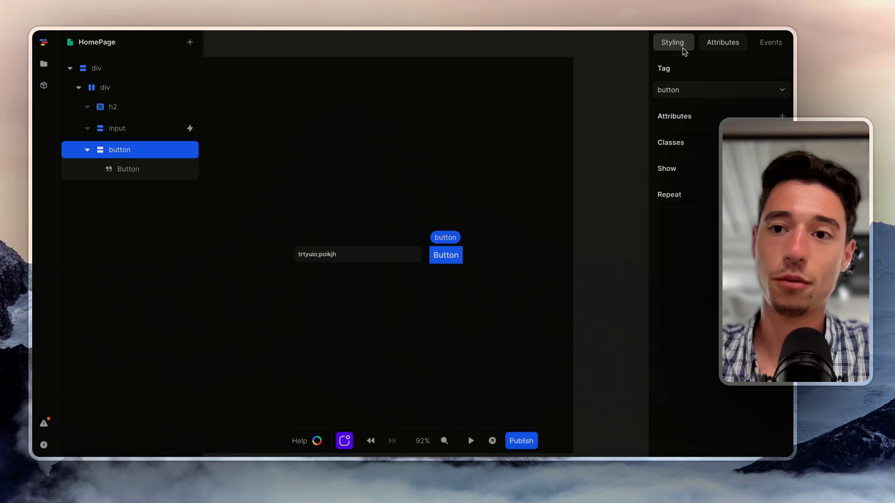
click(721, 42)
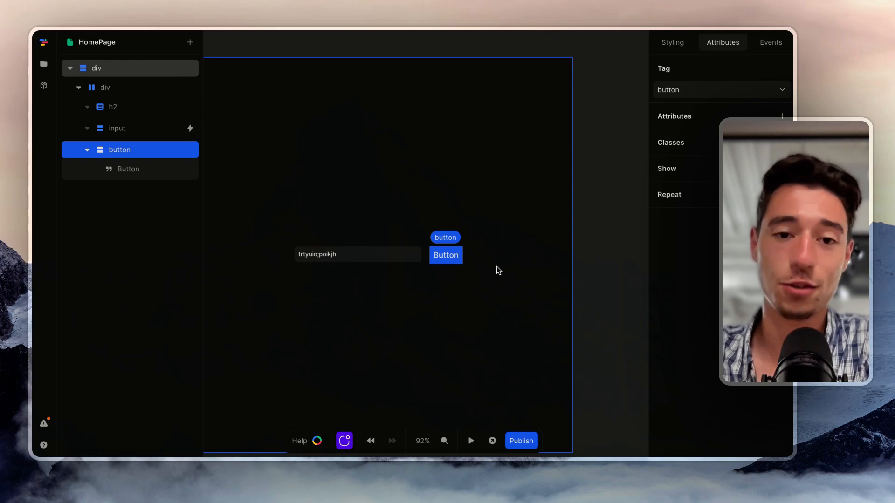
click(358, 254)
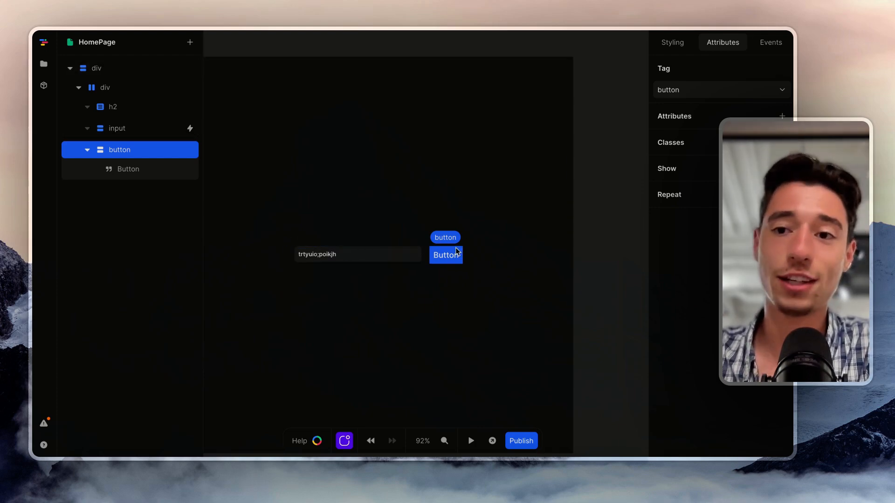
- Add a 'style' attribute to the button and reselect it on the HomePage
click(782, 116)
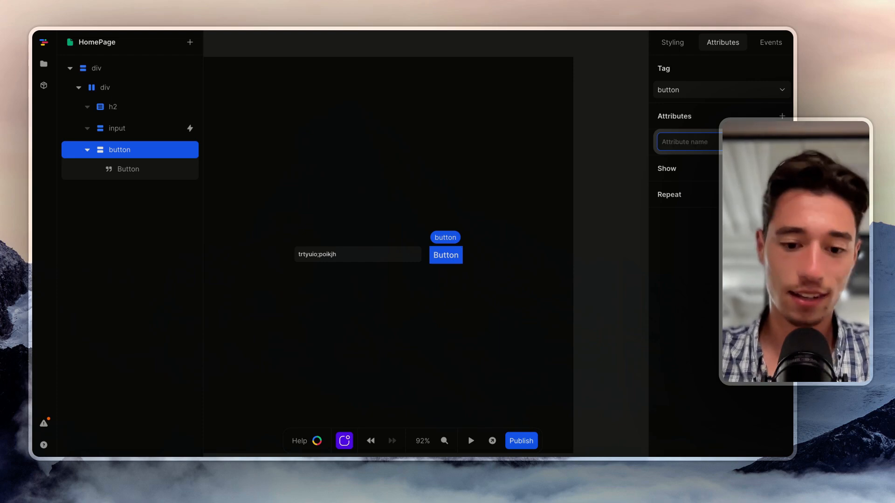
text(style)
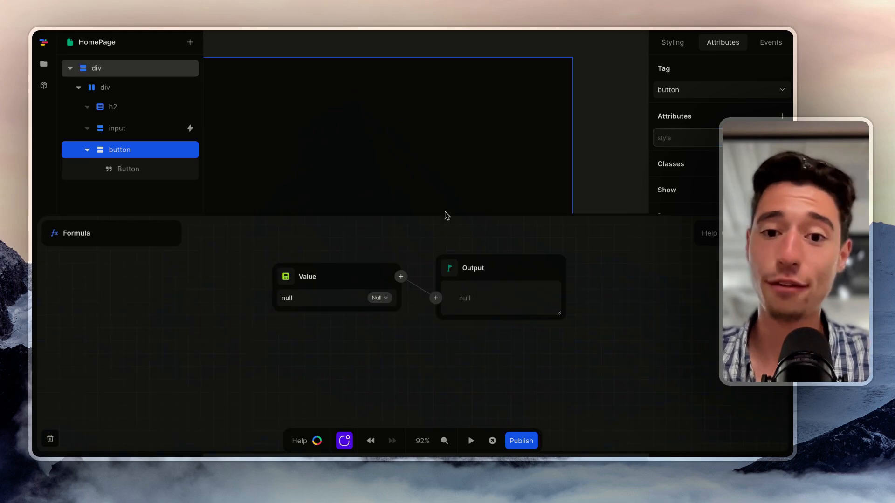
click(44, 64)
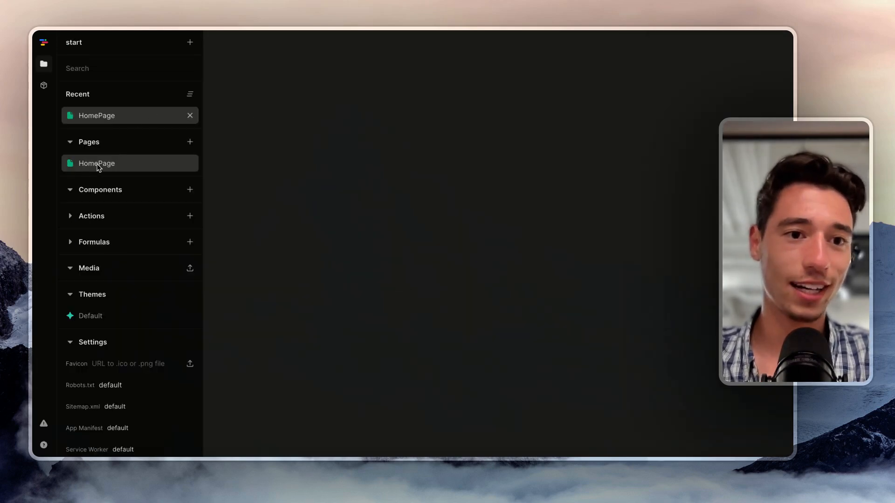
click(96, 163)
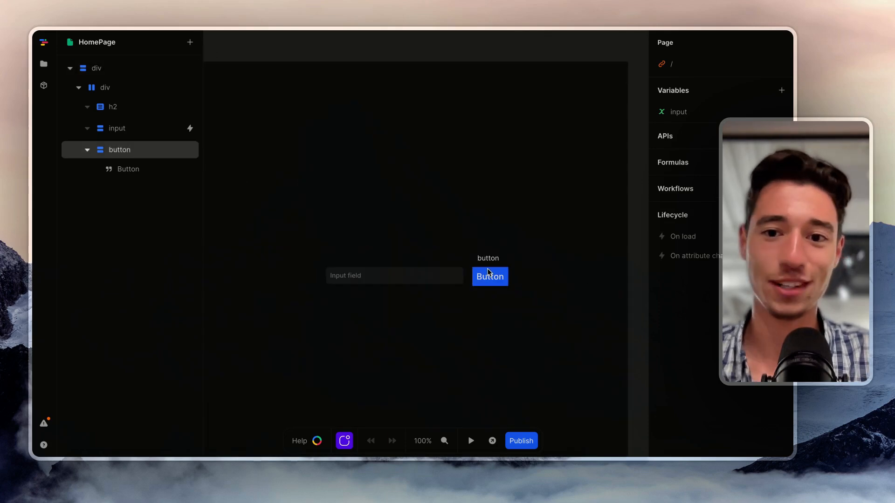
click(489, 277)
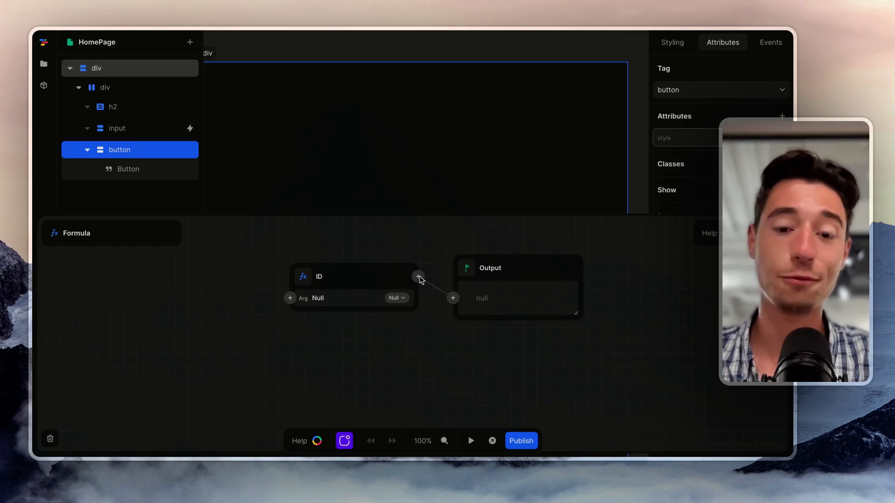
- Chain input, Size and Greater than zero into the If condition of the style formula
click(419, 277)
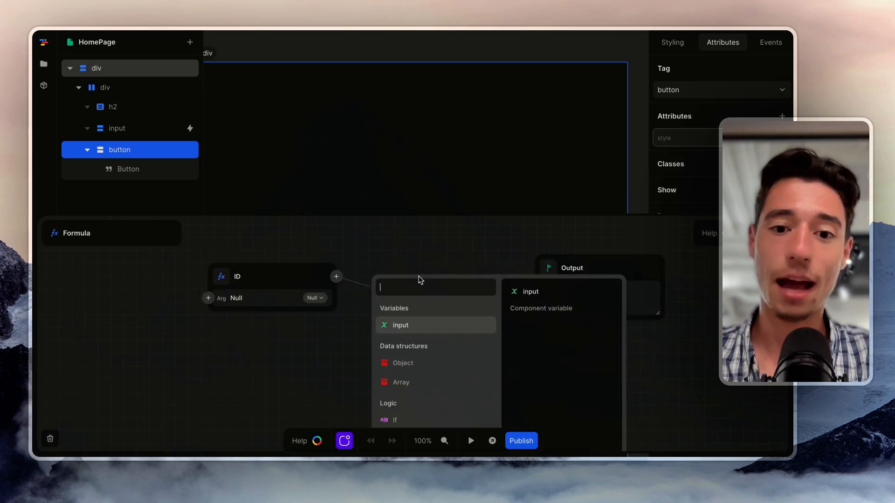
click(395, 420)
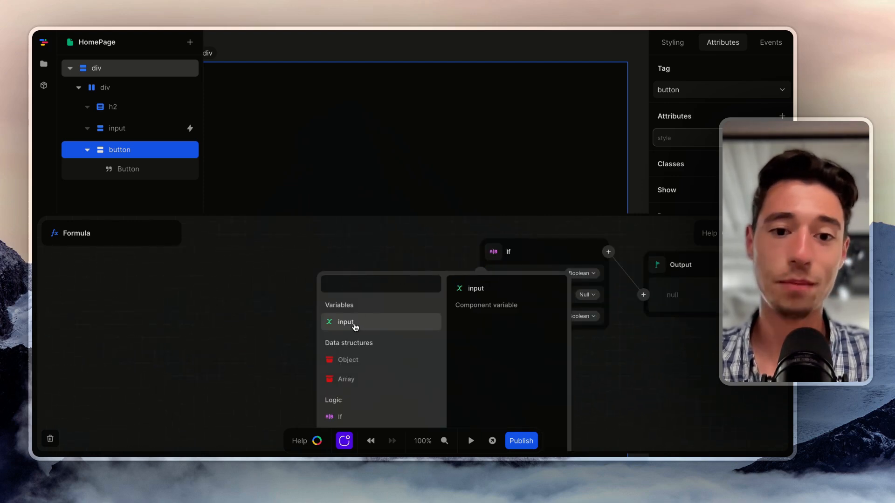
click(345, 322)
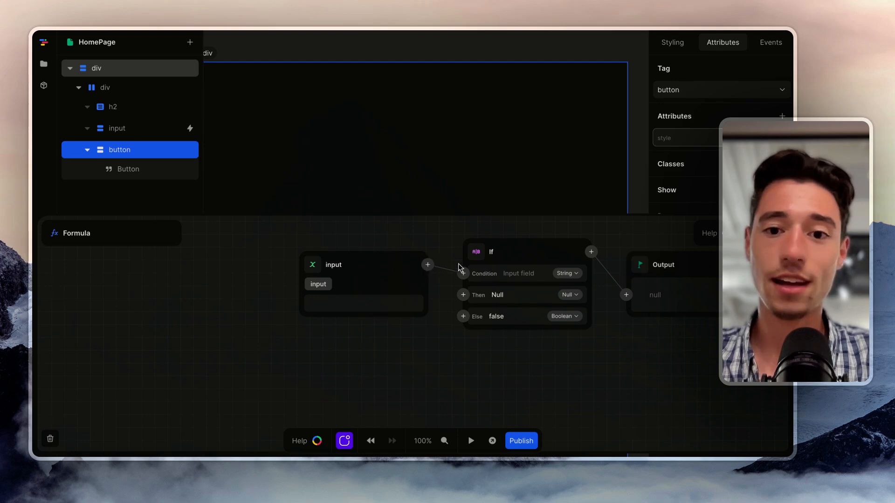
click(428, 264)
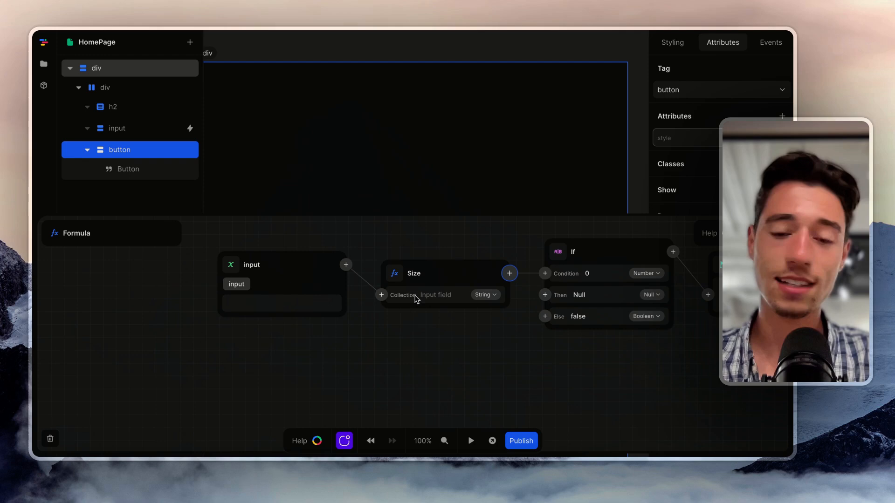
click(509, 273)
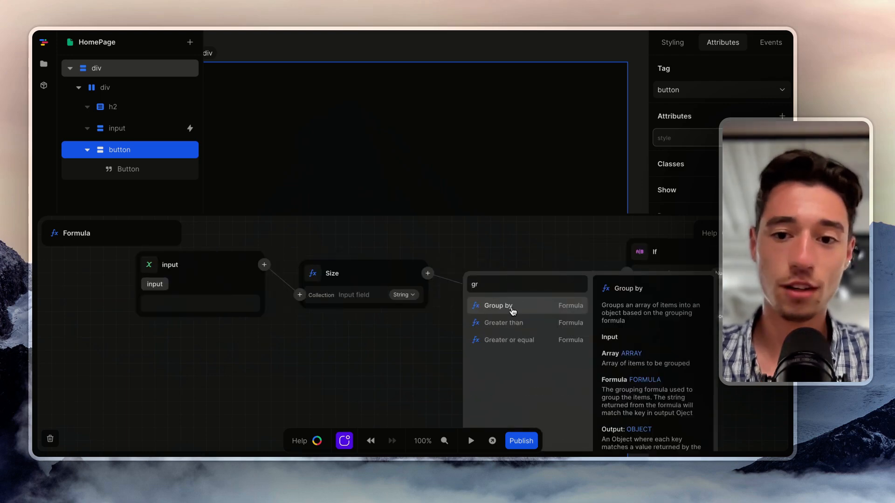
click(503, 323)
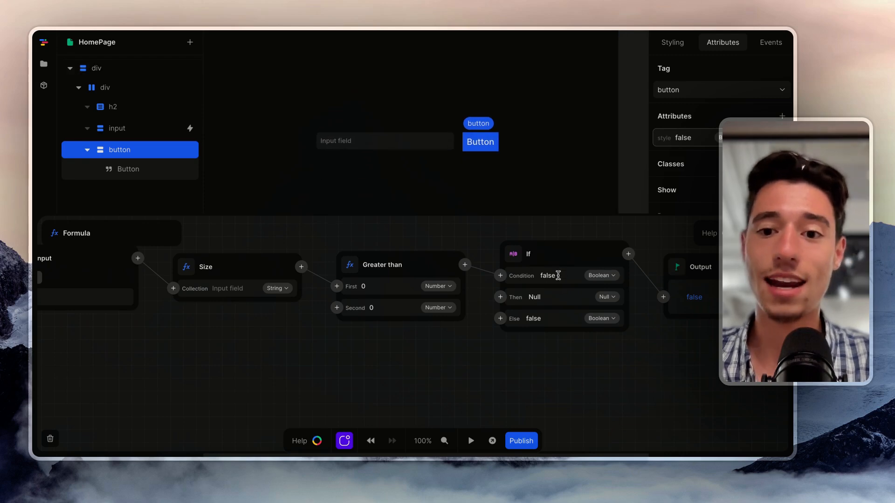
- Set the If node's Then value to Null and its Else value to 'opacity: 0.5;'
click(549, 297)
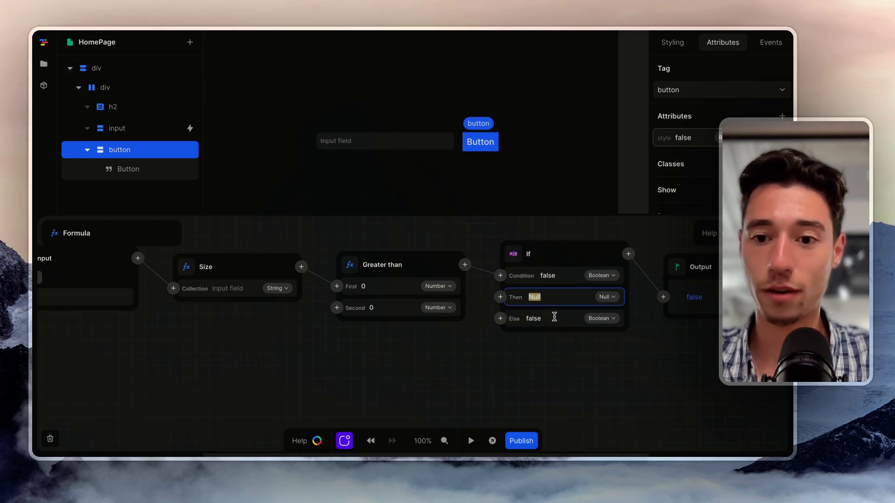
click(548, 318)
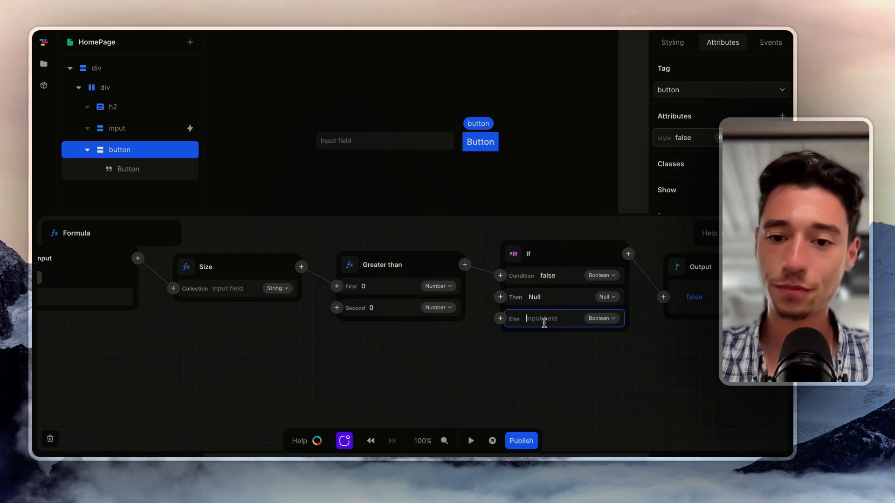
text(opacity:)
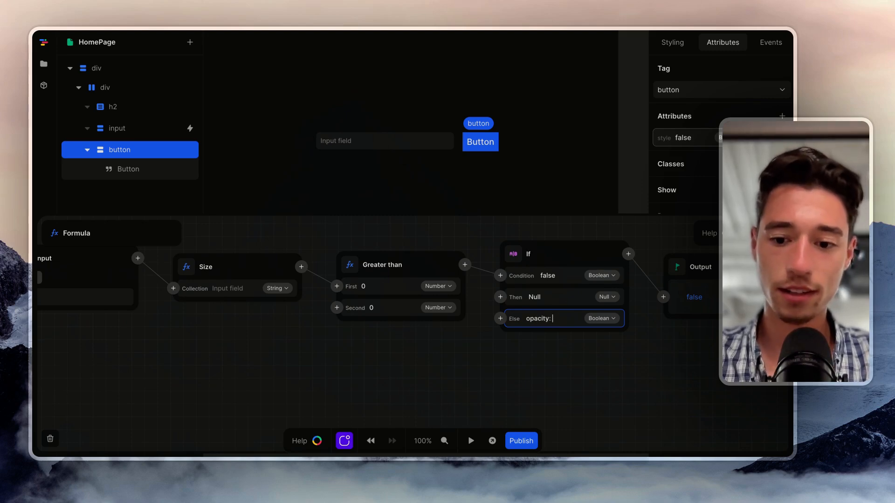
text(0.5;)
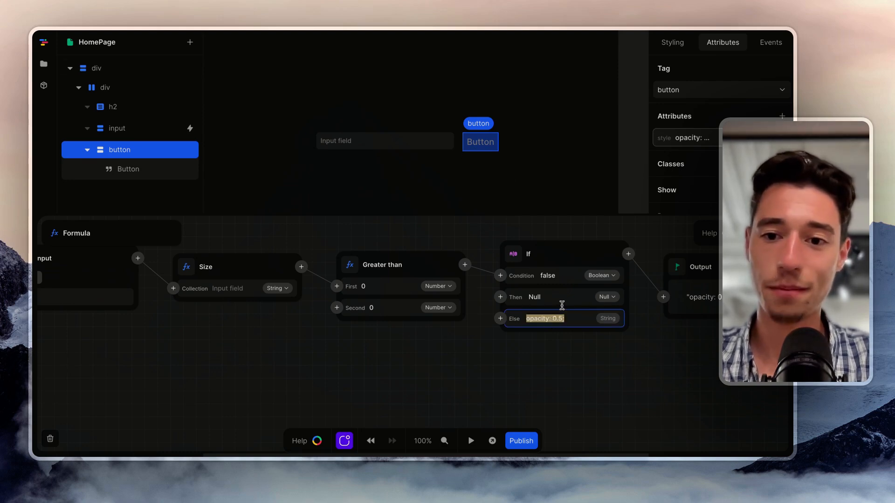
mouse_move(568, 270)
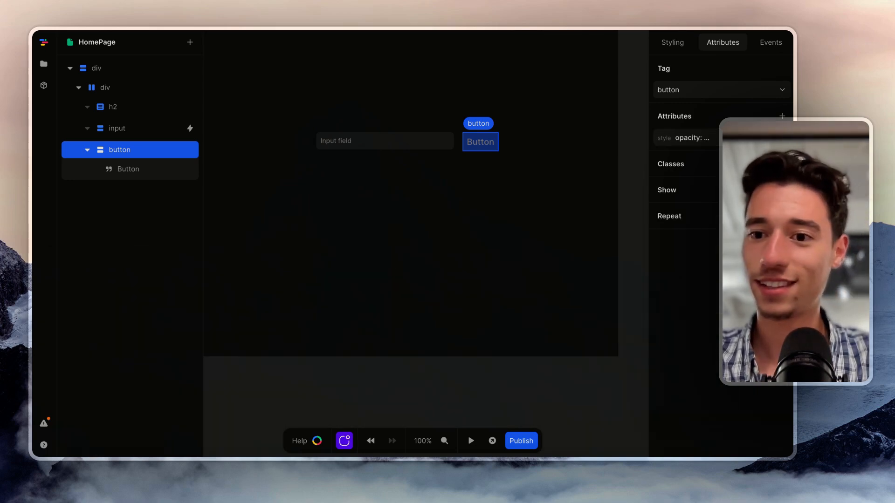
click(470, 441)
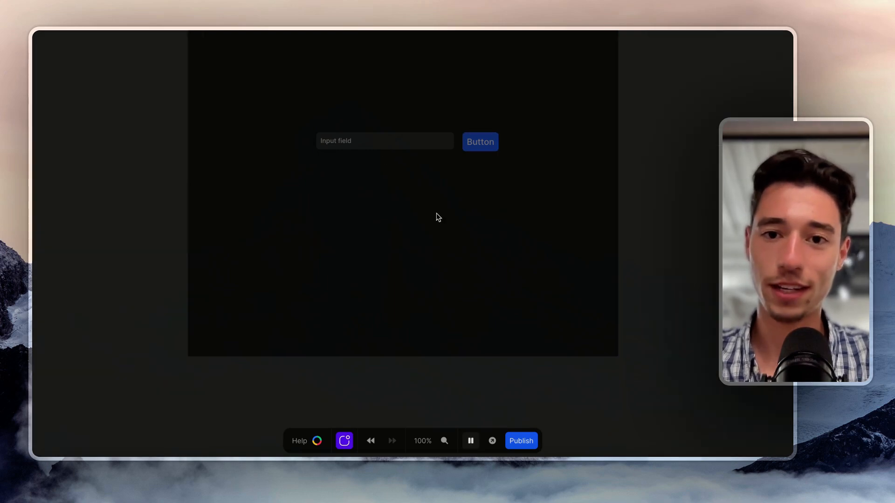
click(385, 141)
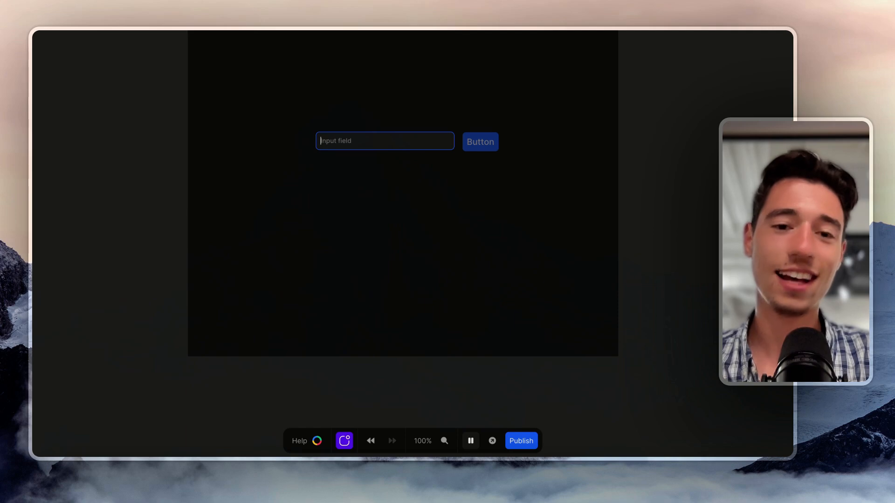
text(ncjscsbcbsacb)
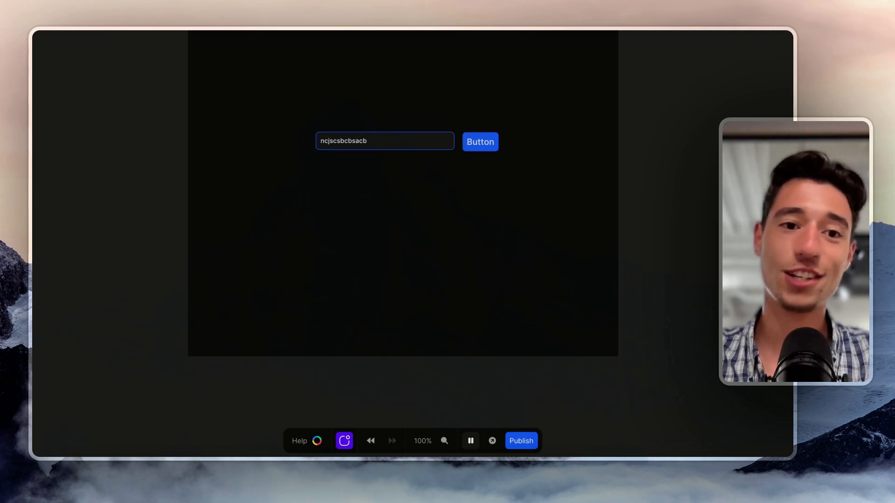
key(Backspace)
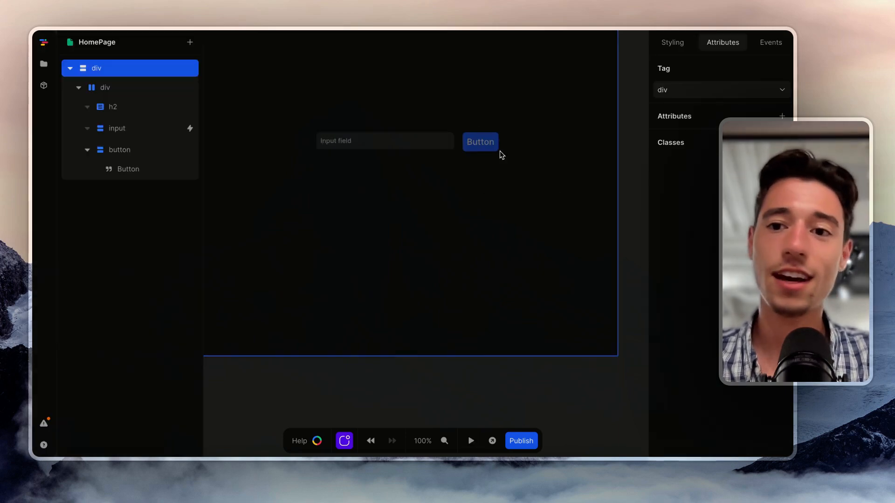
click(479, 142)
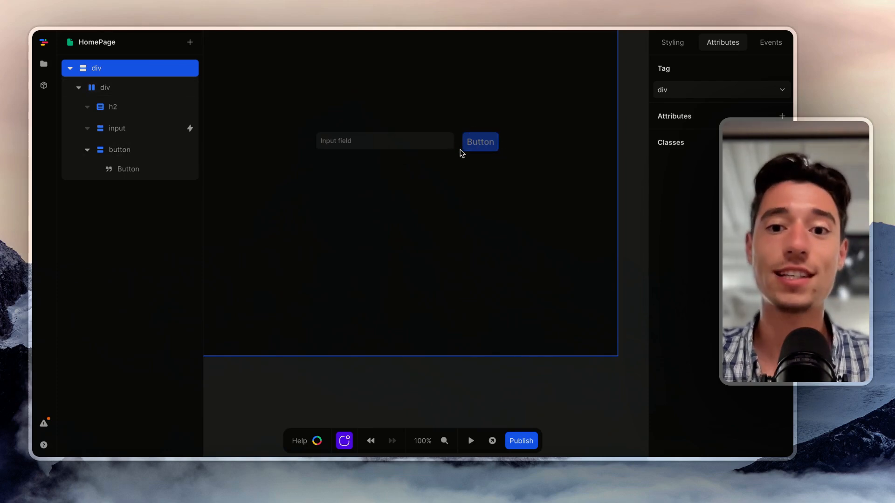
click(105, 87)
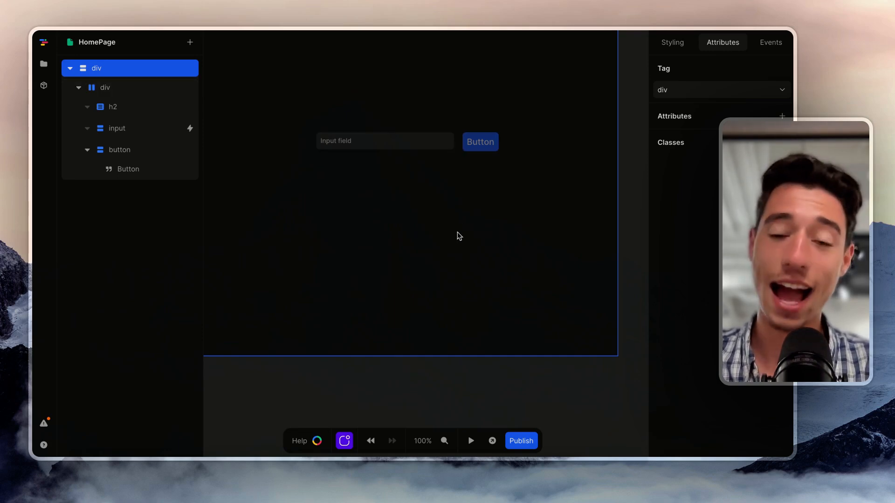
- Add a transition on the button for all properties over 300ms with ease-in-out timing
click(479, 142)
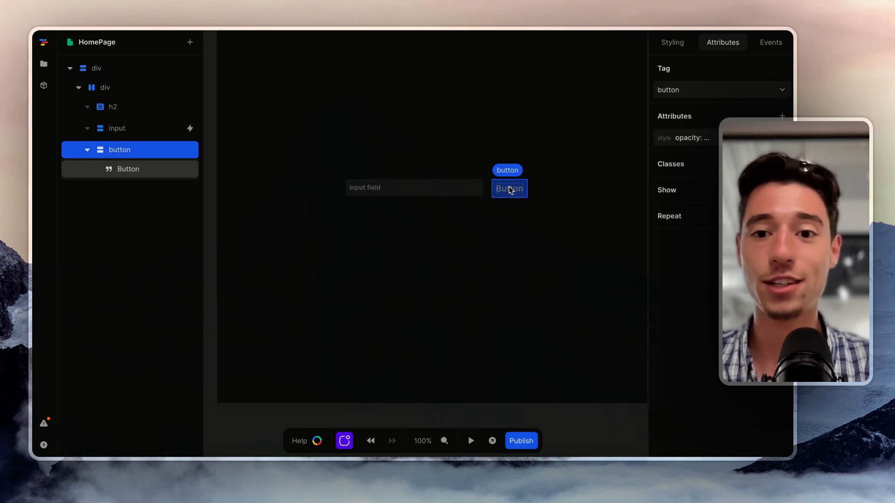
click(672, 42)
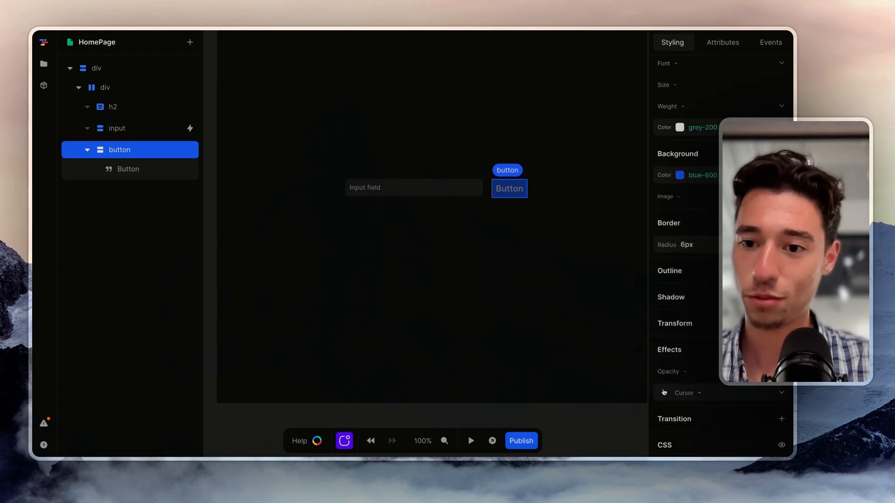
click(782, 418)
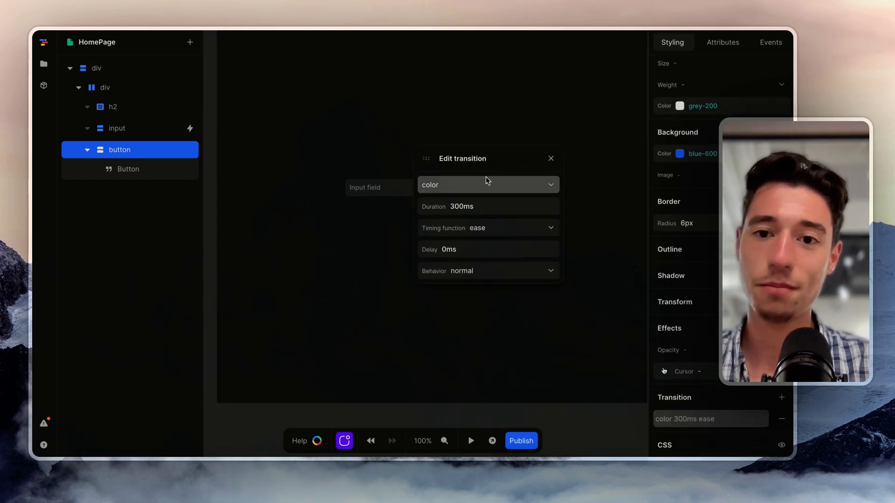
text(all)
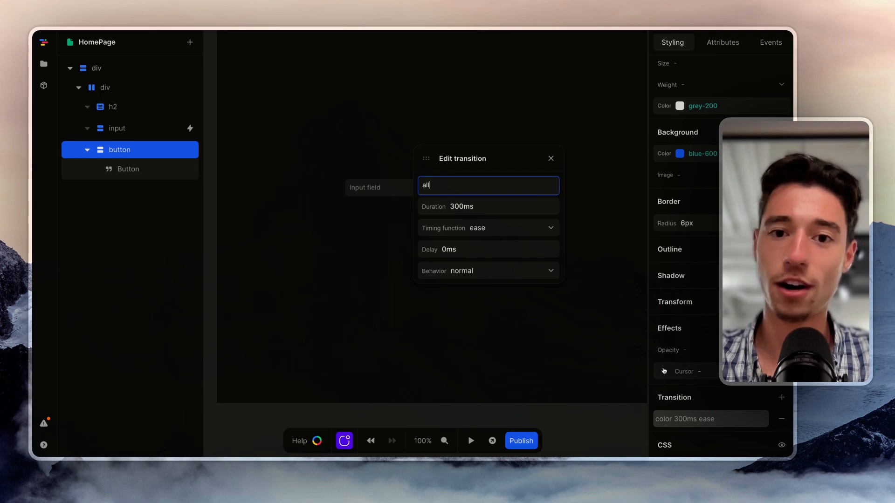
click(488, 227)
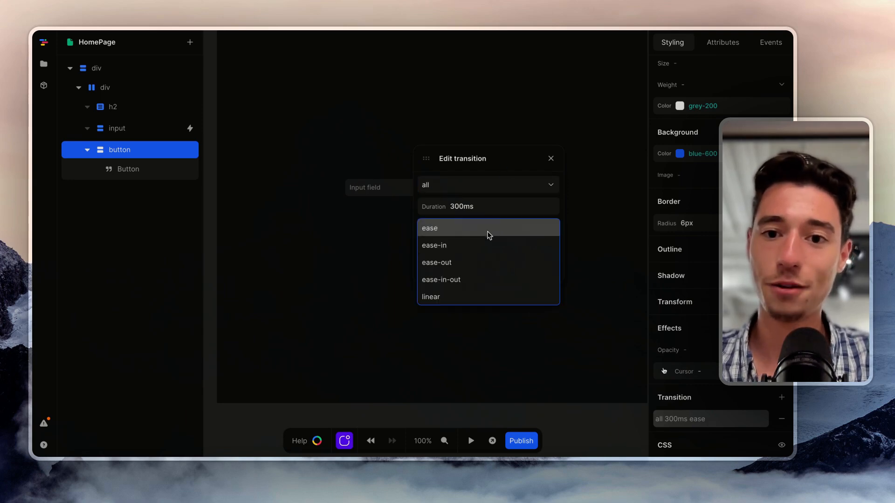
click(441, 279)
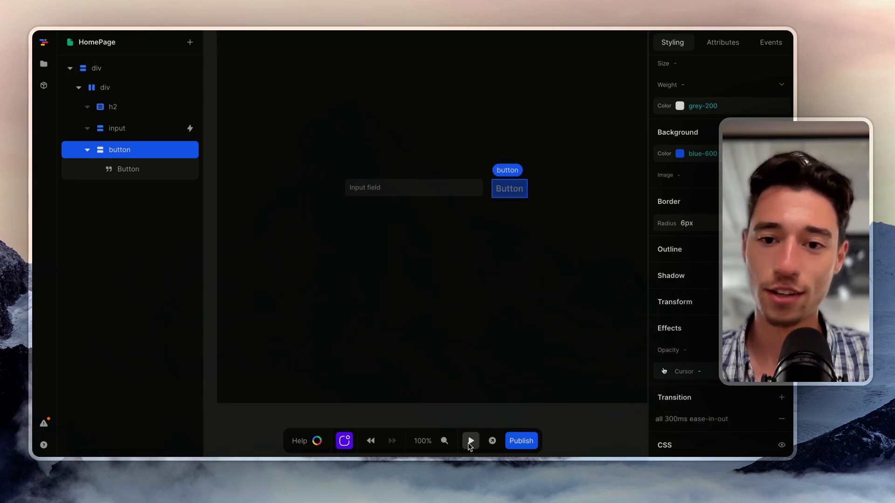
click(470, 441)
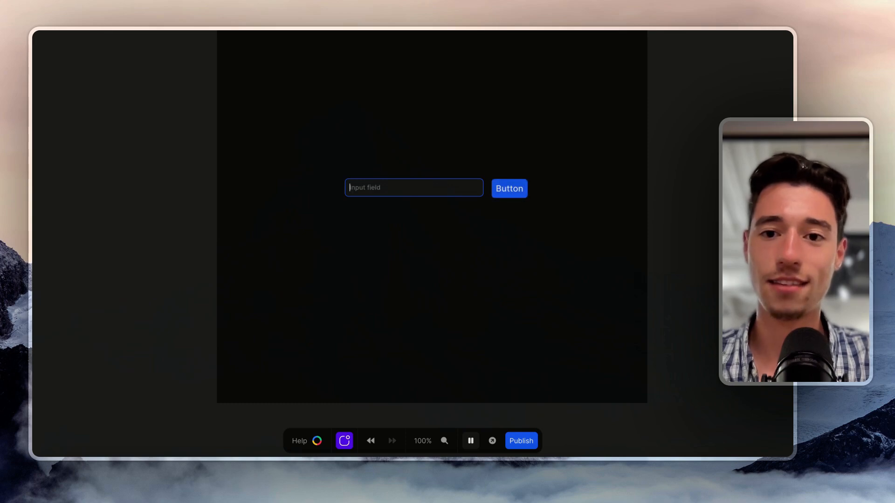
text(d)
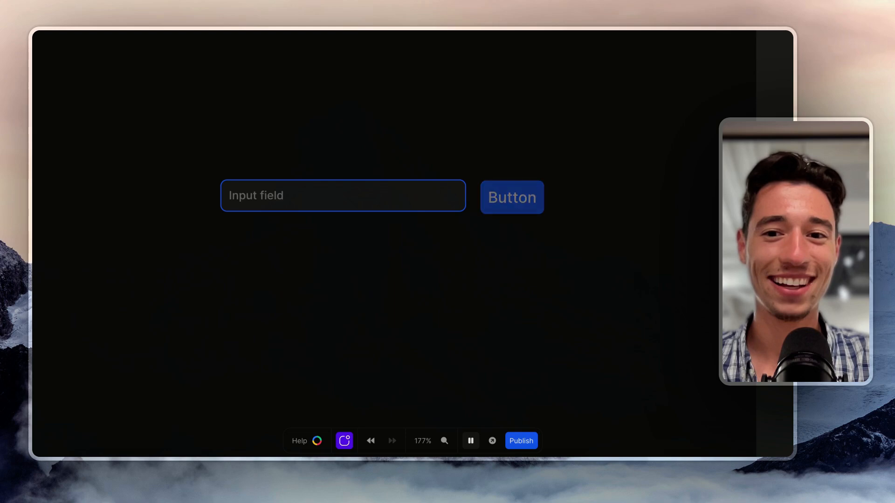
click(342, 195)
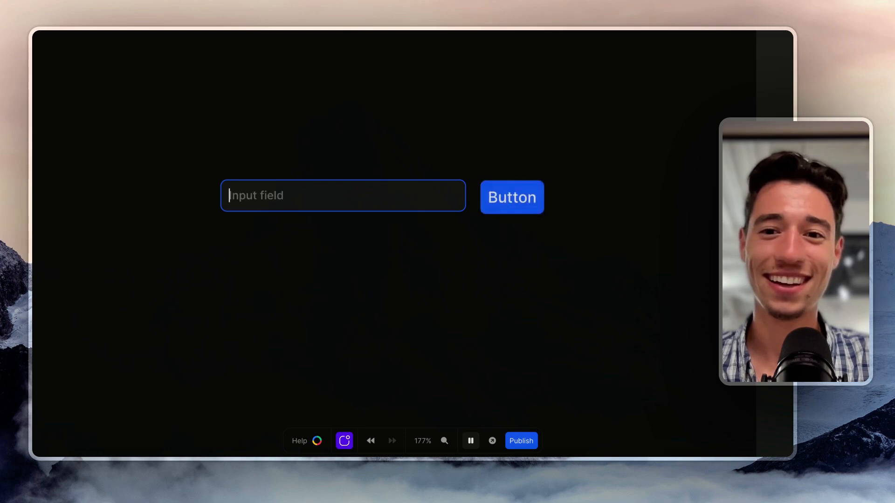
text(dd)
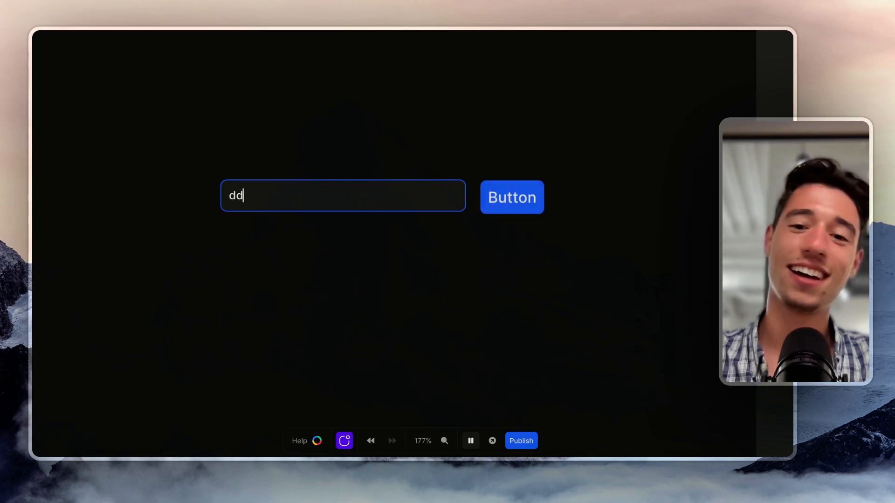
key(Backspace)
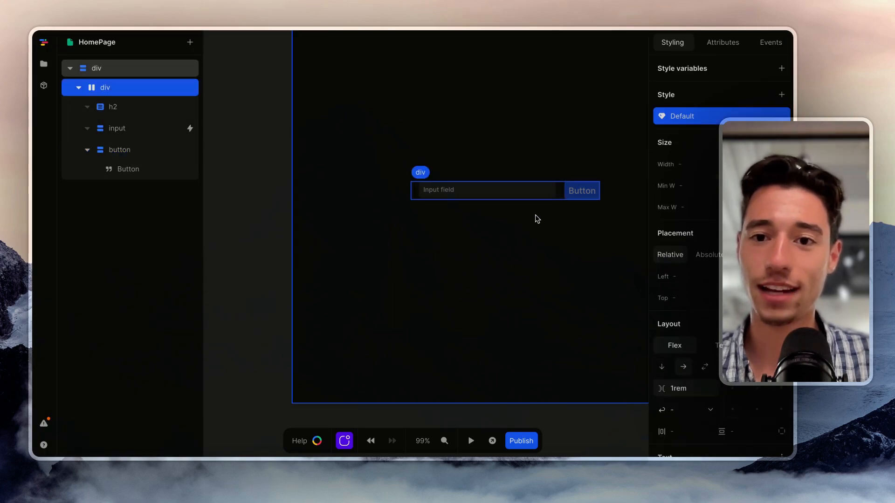
- Set the row div's layout gap to 0.5rem and select the button
click(117, 128)
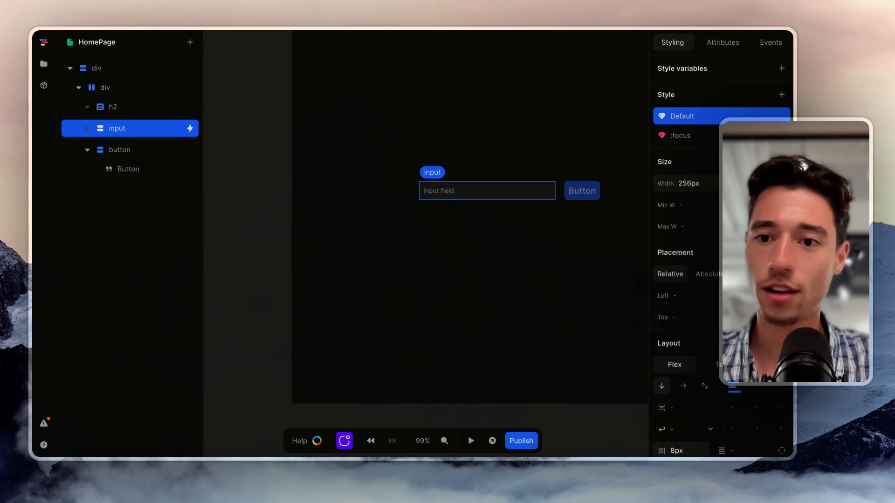
click(105, 88)
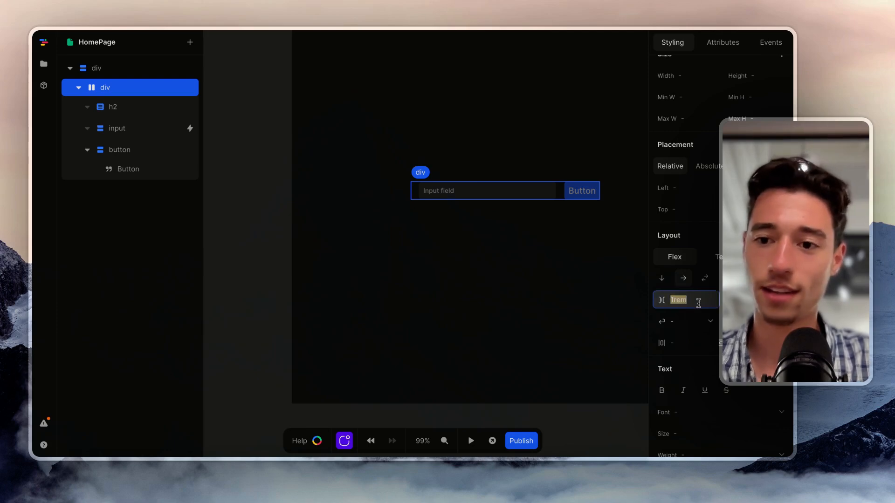
text(0.5rem)
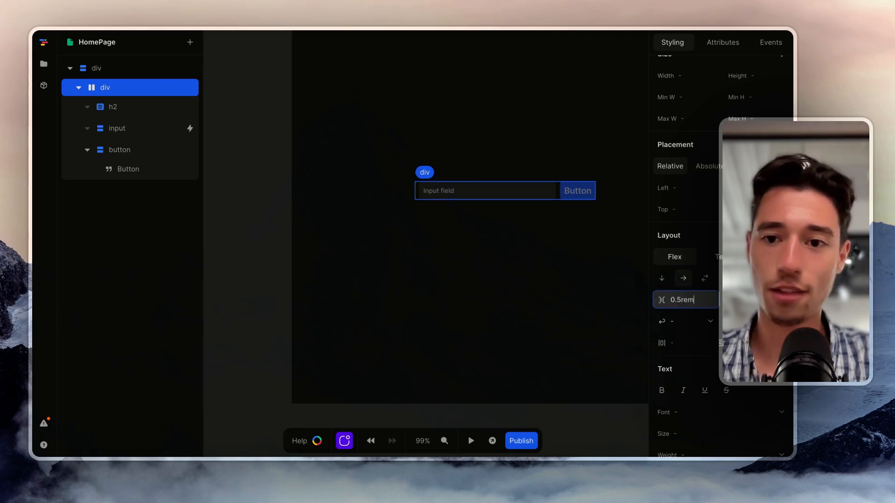
click(119, 149)
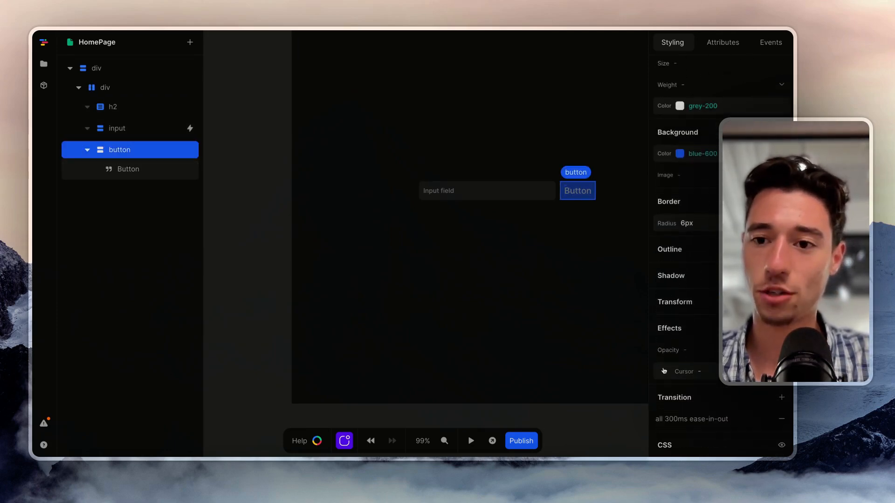
- Give the button a grey-600 background and 14px text size
click(701, 154)
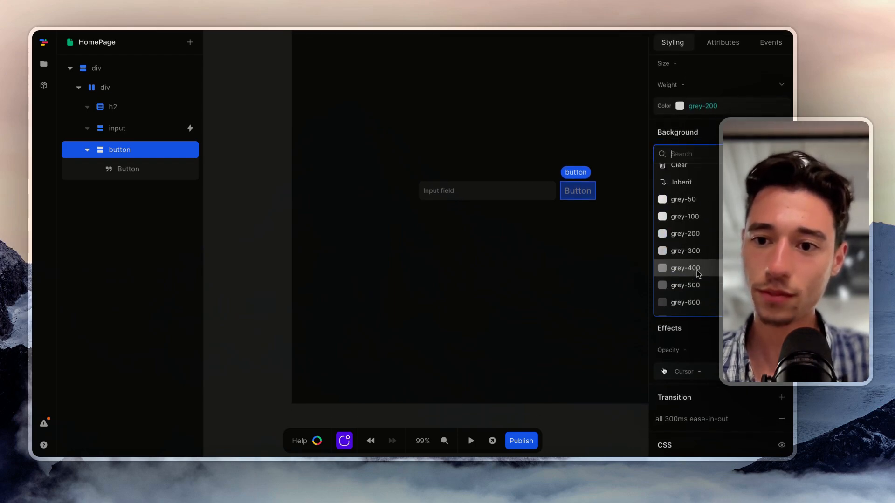
click(96, 68)
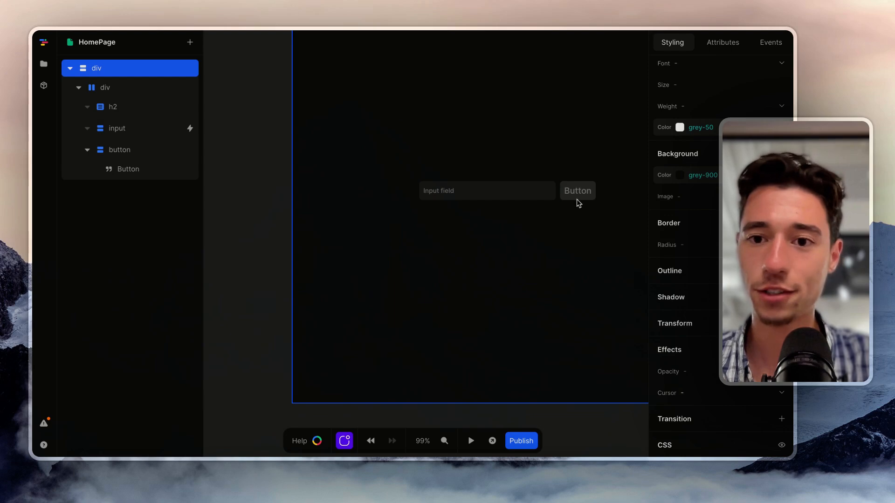
click(578, 190)
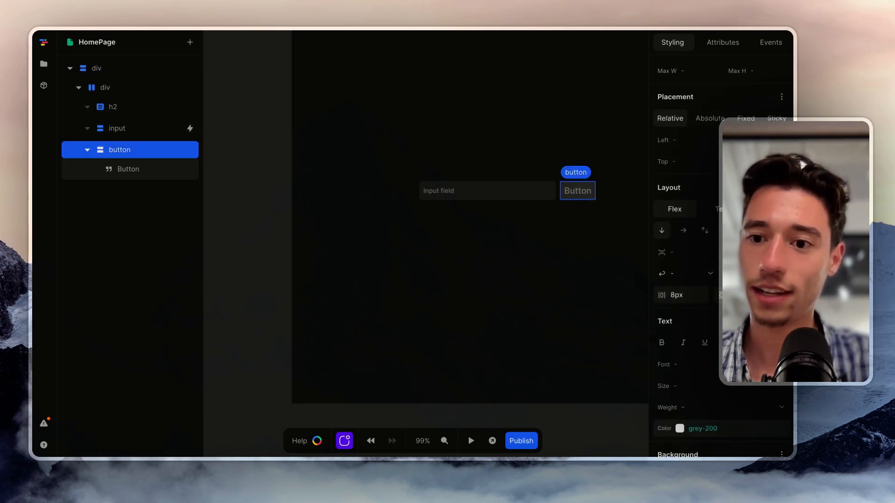
scroll(down, 3)
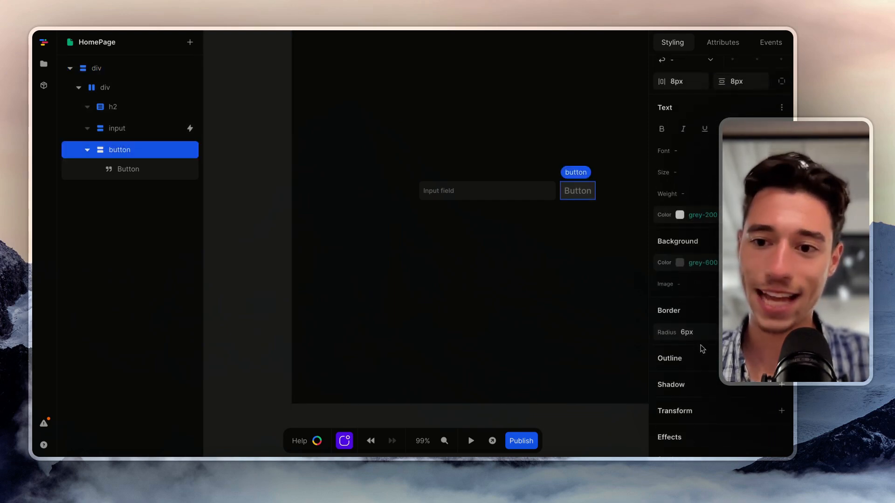
click(687, 332)
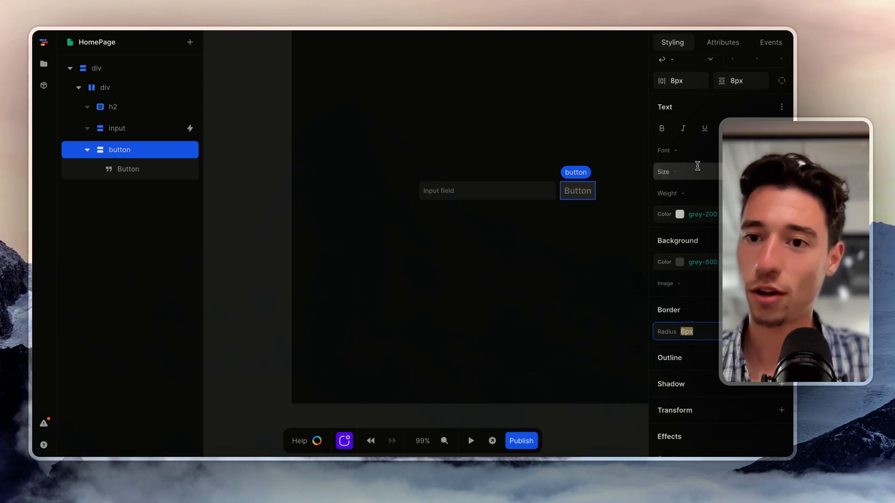
text(14px)
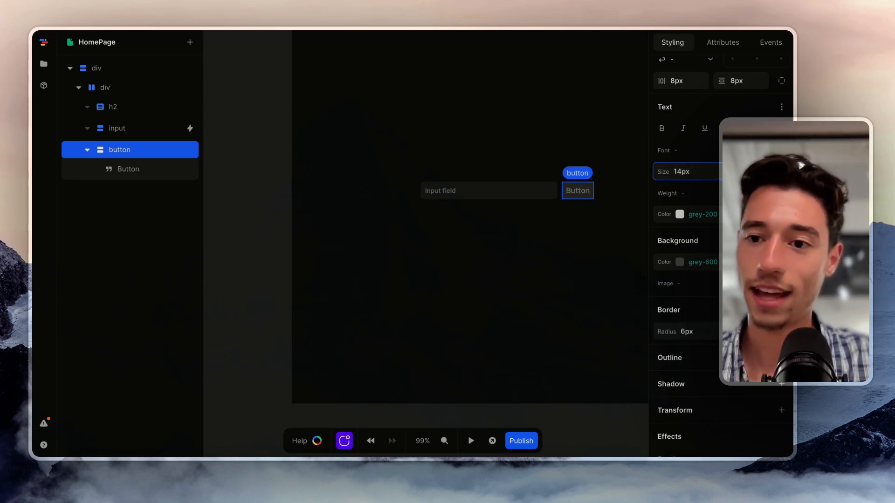
- Select the input field, view its attributes, and launch the live preview
click(96, 68)
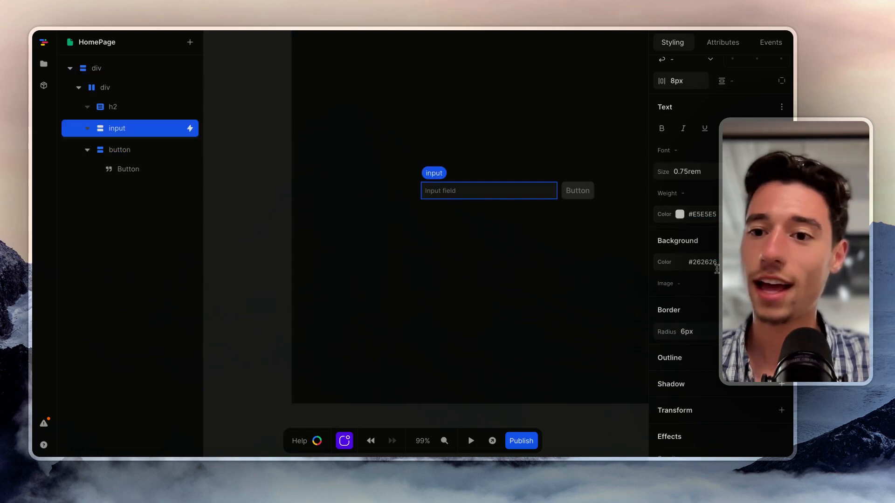
click(722, 42)
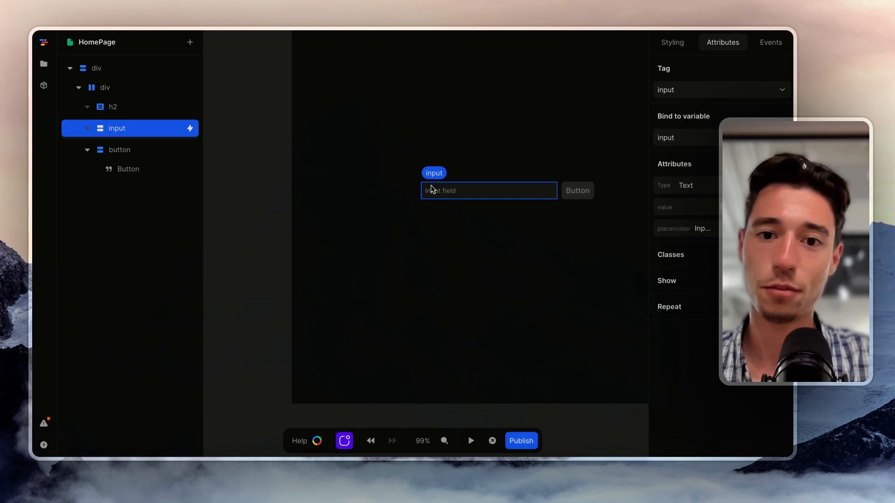
click(702, 228)
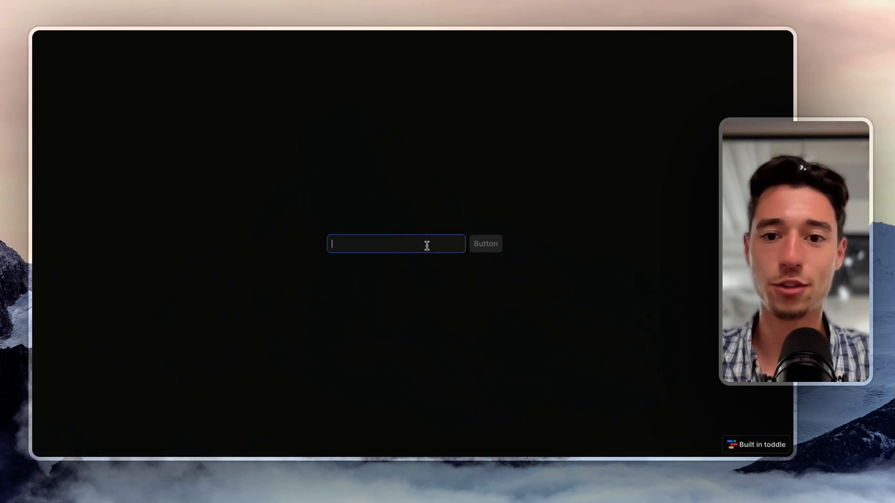
- Enter sample characters ('d', 'njd', 've', 'hehe') into the preview input so the button fades in
text(d)
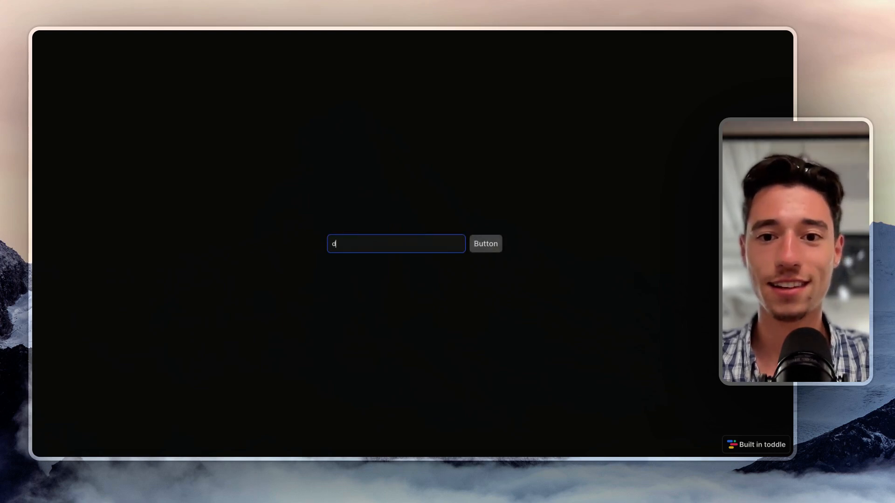
text(njd)
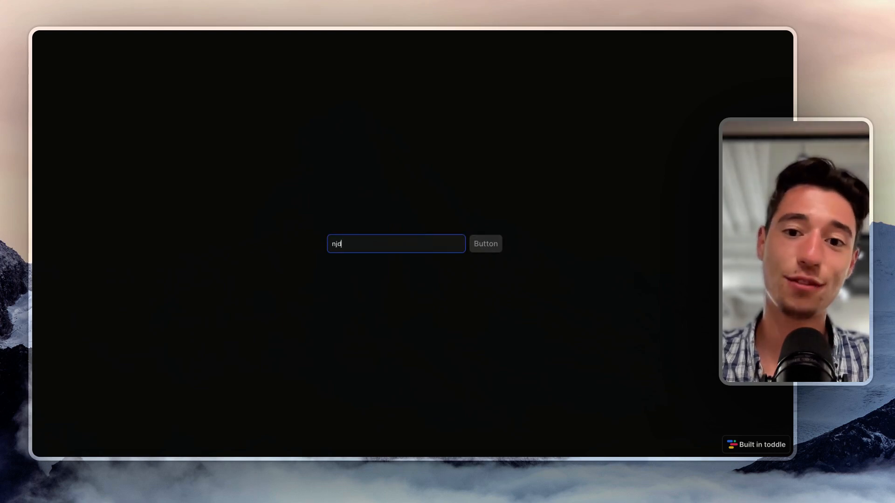
text(ve)
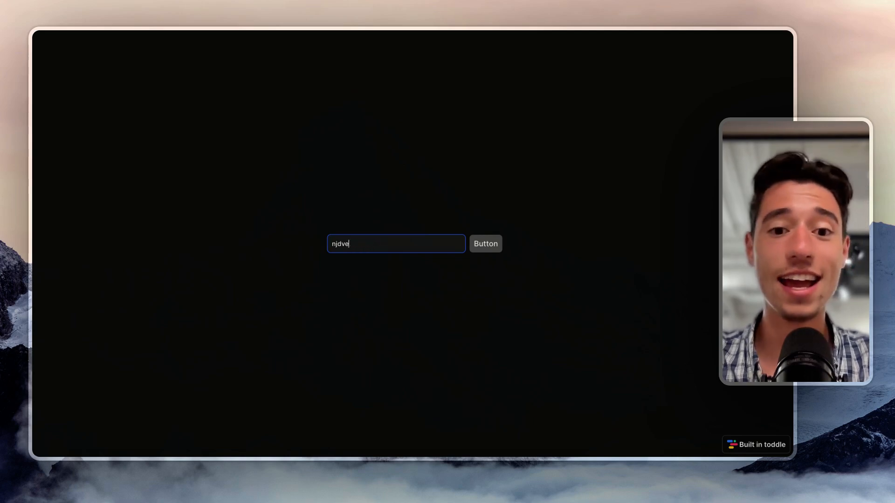
text(hehe)
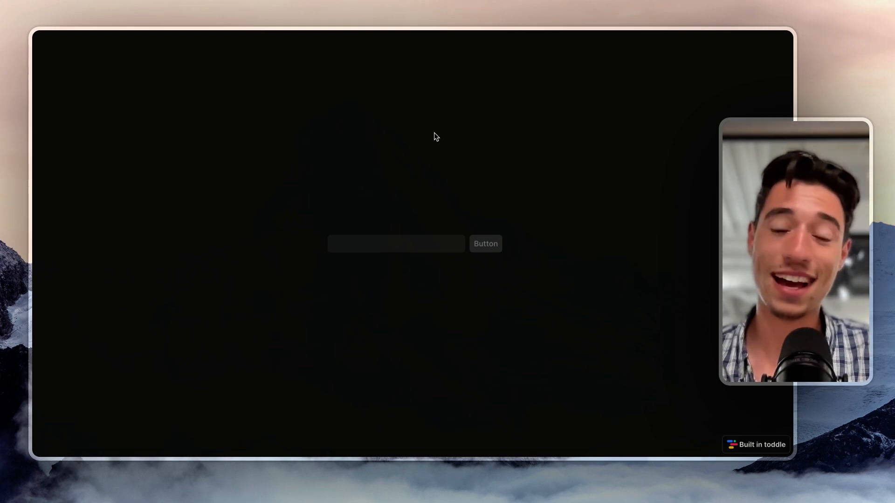
mouse_move(178, 195)
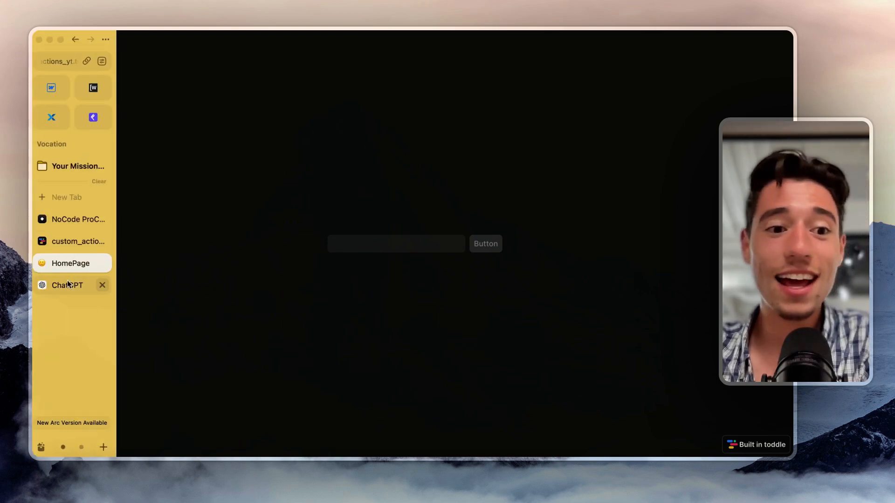
- Switch to the NoCodeProCode website tab in the Arc sidebar
click(70, 263)
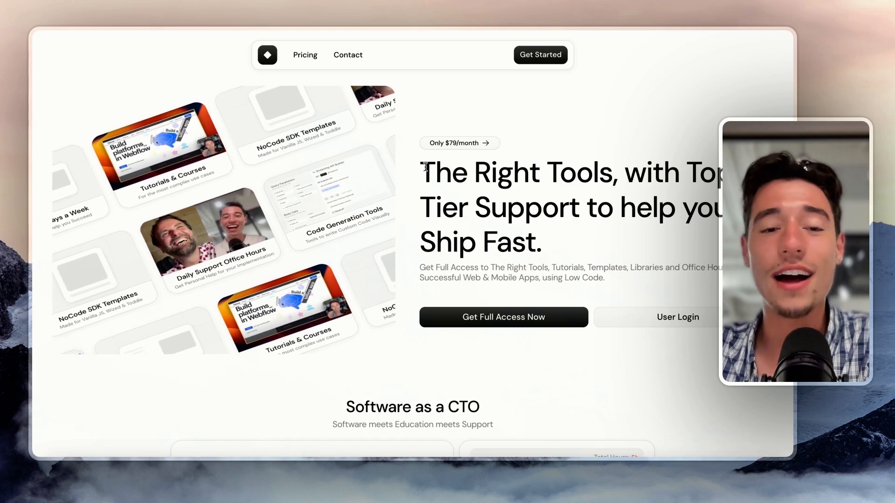
- Scroll down the homepage past the features to the $79 monthly pricing plans
scroll(down, 3)
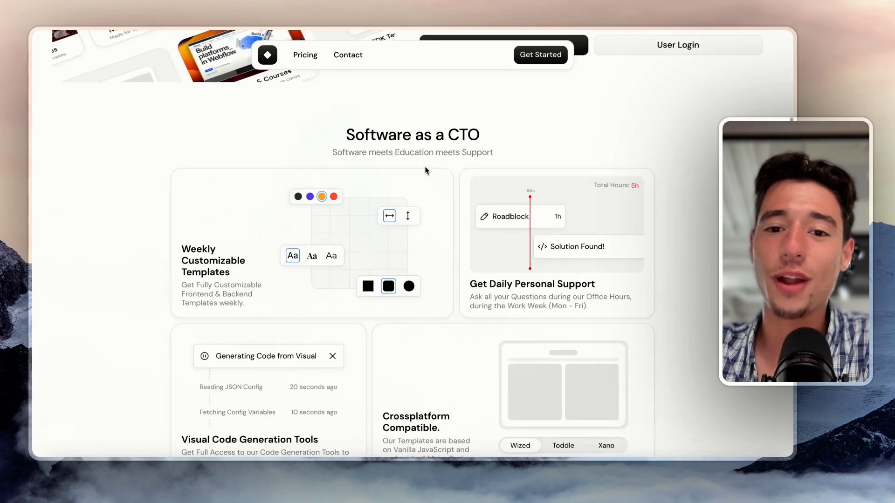
scroll(down, 3)
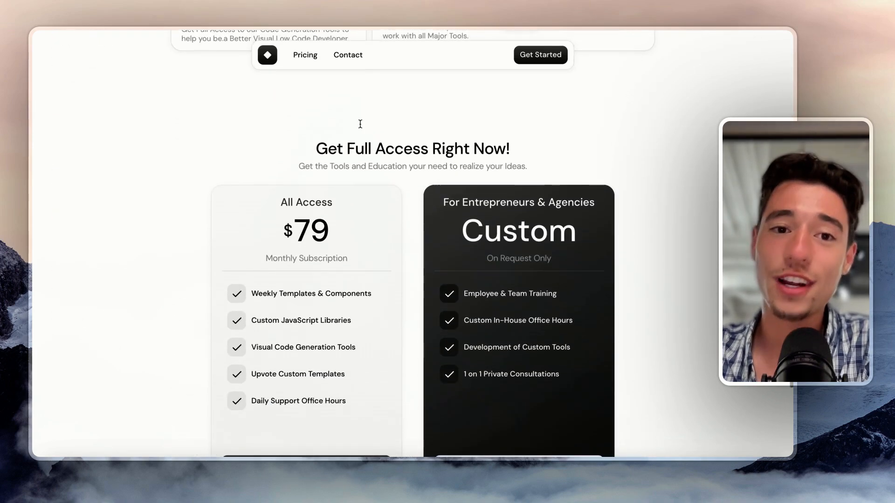
scroll(down, 3)
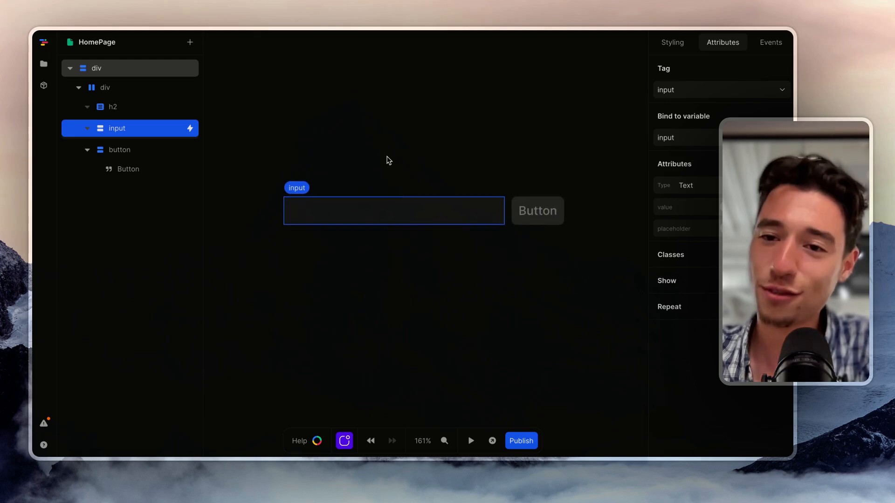
mouse_move(519, 133)
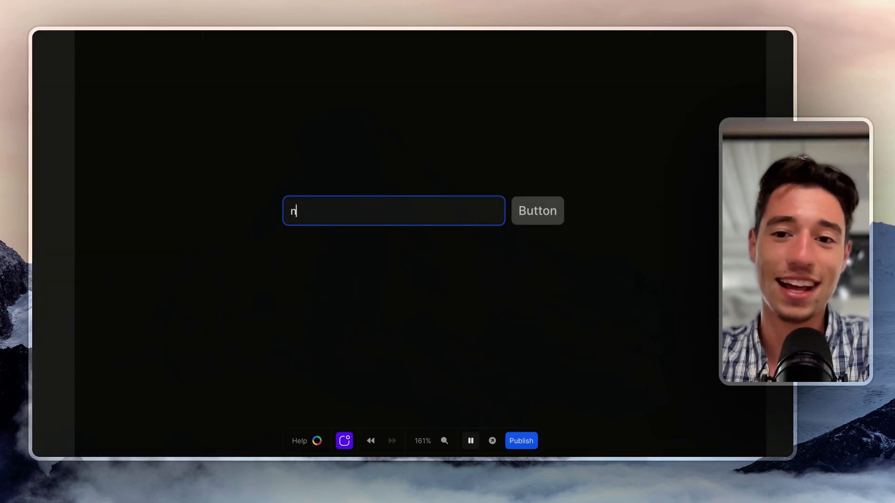
mouse_move(457, 395)
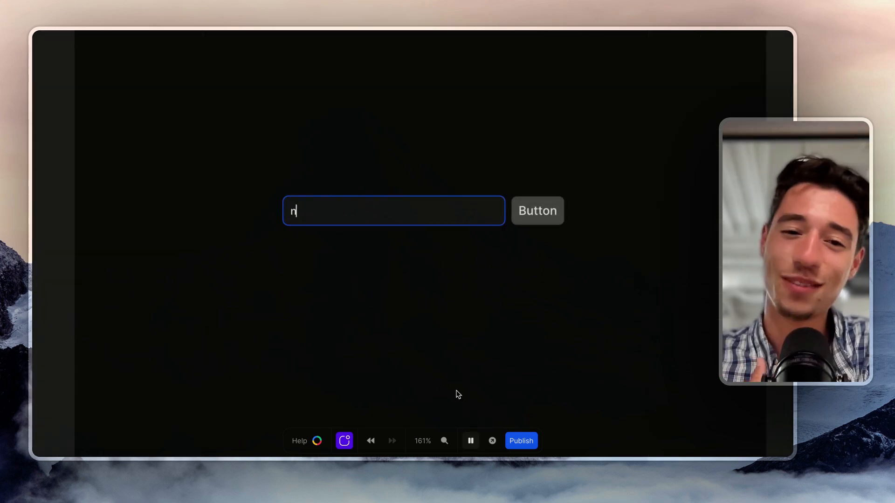